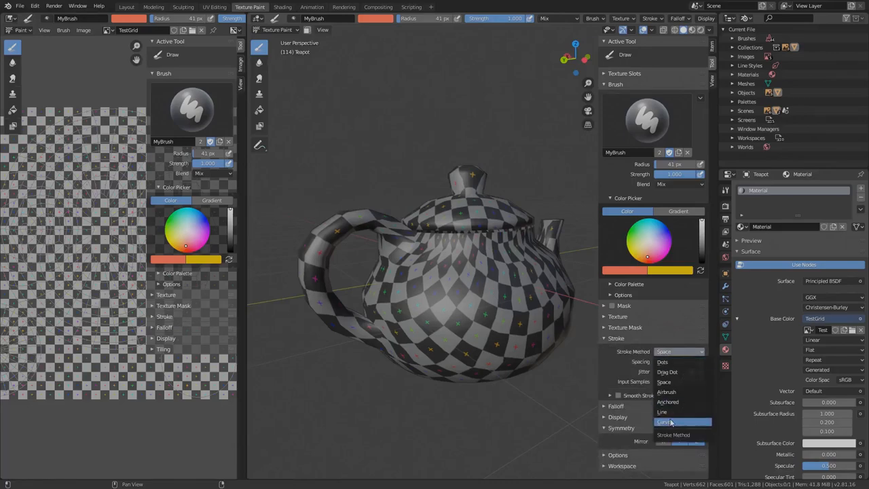
{"action": "mouse_move", "coordinate": [689, 421]}
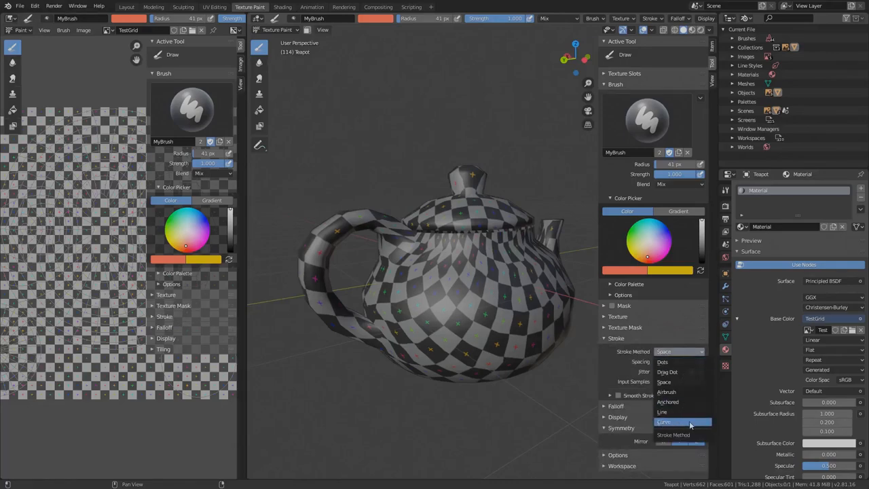
- Switch the texture paint brush's Stroke Method to Curve so strokes follow a paint curve
{"action": "left_click", "coordinate": [662, 420]}
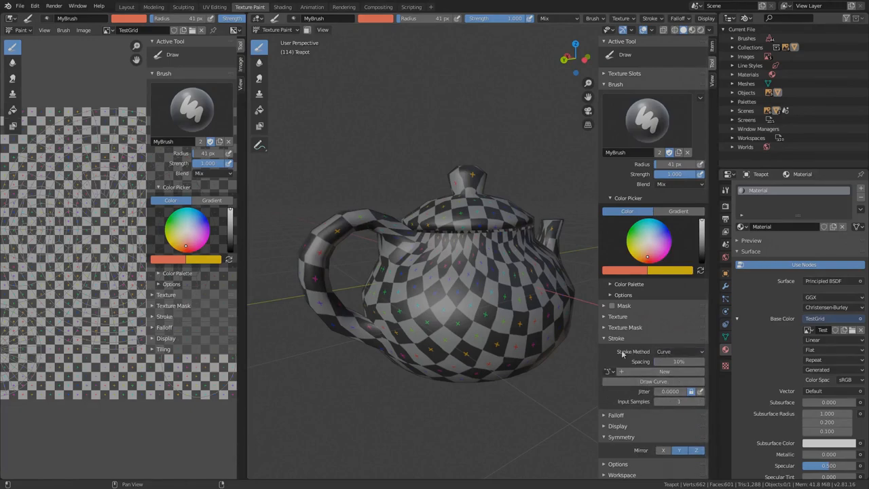
{"action": "mouse_move", "coordinate": [624, 356]}
{"action": "type", "text": "MyPain"}
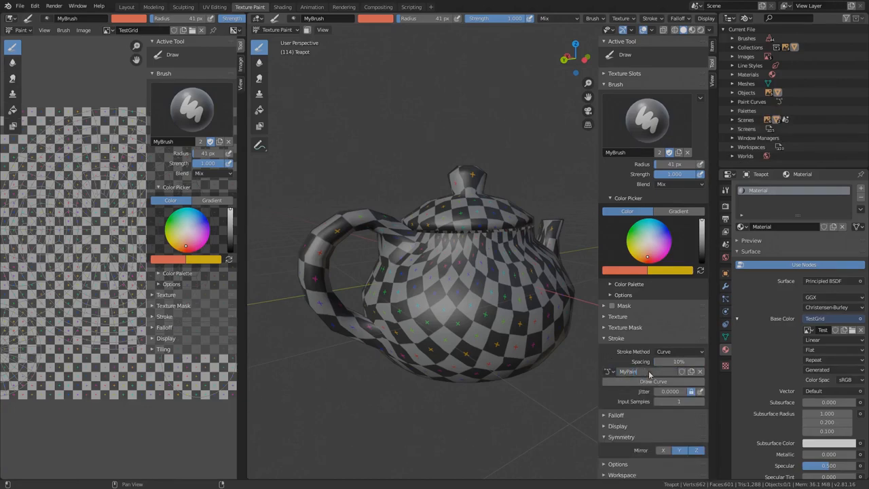
- Place a paint curve on the teapot and reshape its points around the handle
{"action": "left_click", "coordinate": [635, 371]}
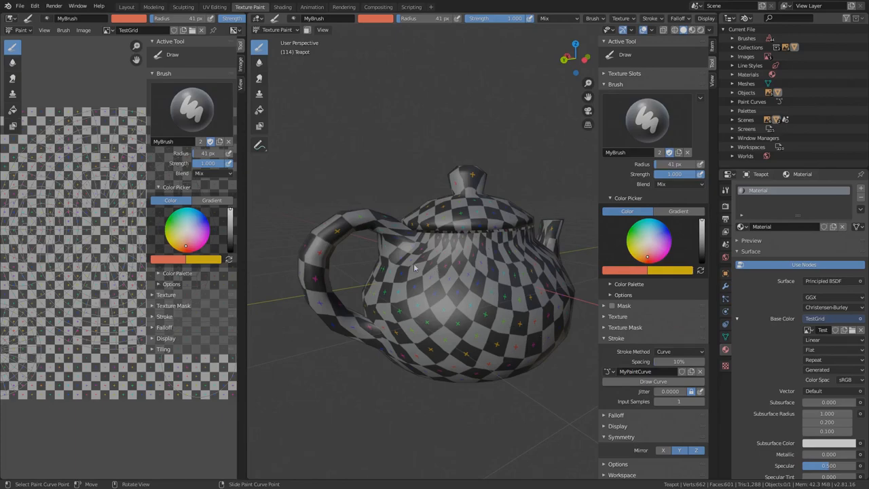
{"action": "mouse_move", "coordinate": [346, 262]}
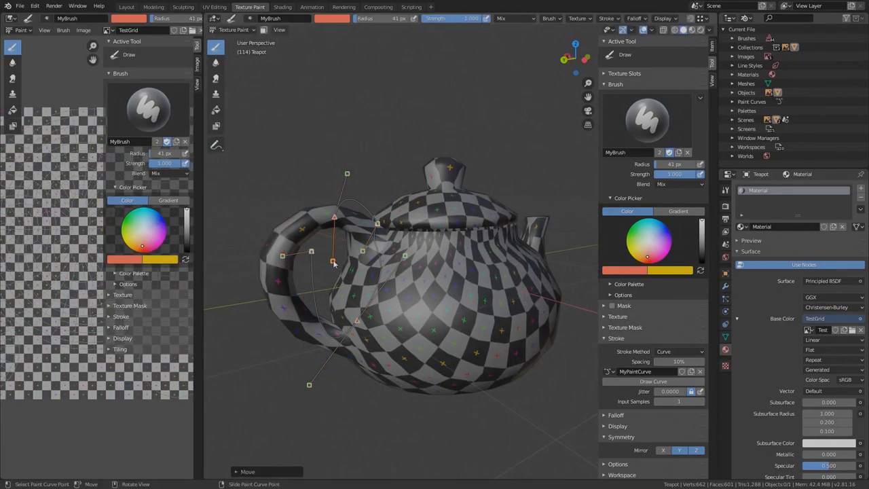
{"action": "left_click_drag", "start_coordinate": [333, 261], "coordinate": [323, 280]}
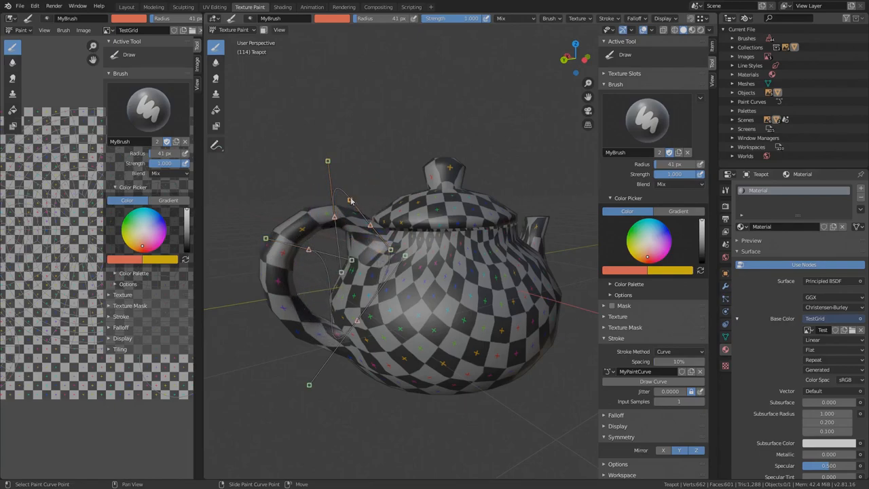
{"action": "left_click_drag", "start_coordinate": [350, 198], "coordinate": [367, 189]}
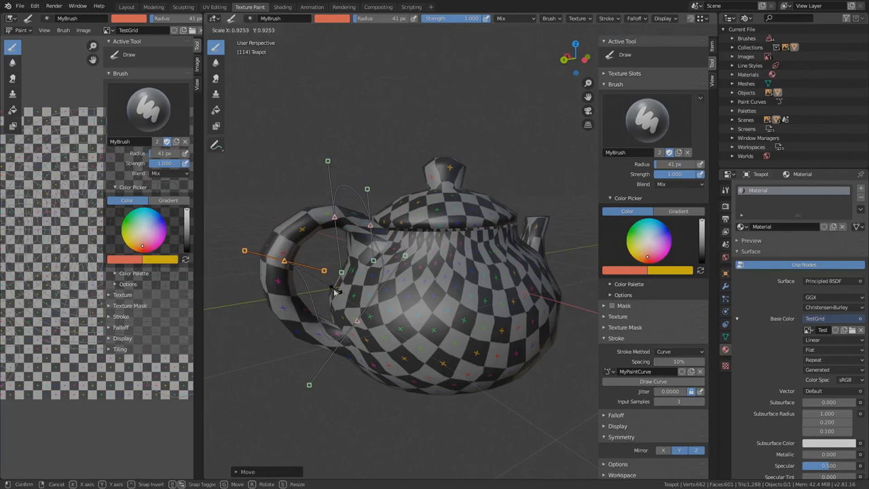
{"action": "mouse_move", "coordinate": [333, 288]}
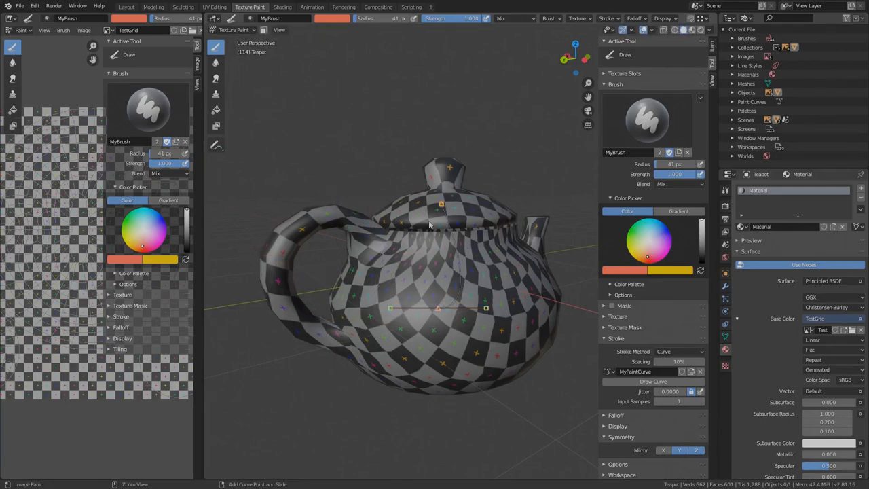
- Stamp a red teardrop stroke along the curve, then shift the curve along the body for the next stamp
{"action": "key", "text": "s"}
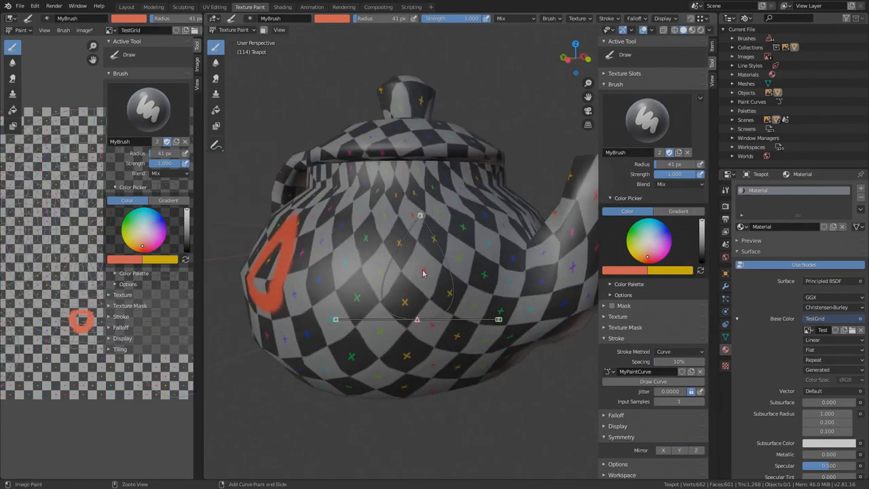
{"action": "left_click_drag", "start_coordinate": [423, 274], "coordinate": [483, 281]}
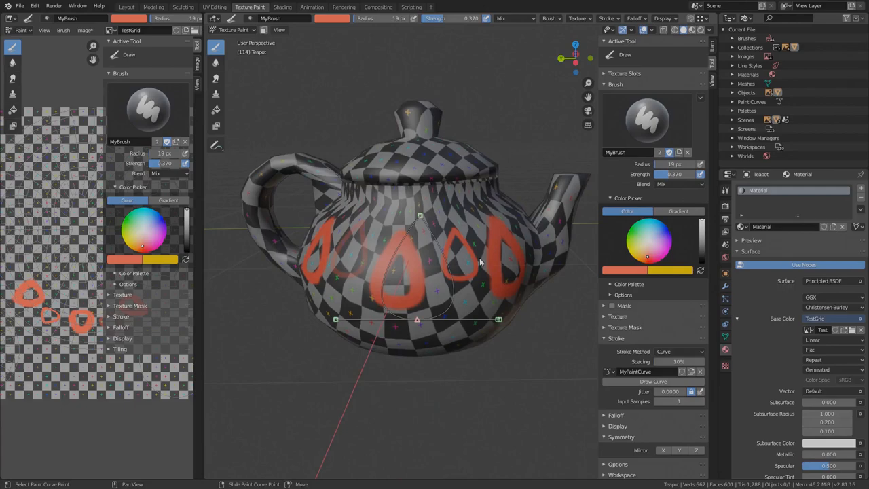
{"action": "mouse_move", "coordinate": [264, 98]}
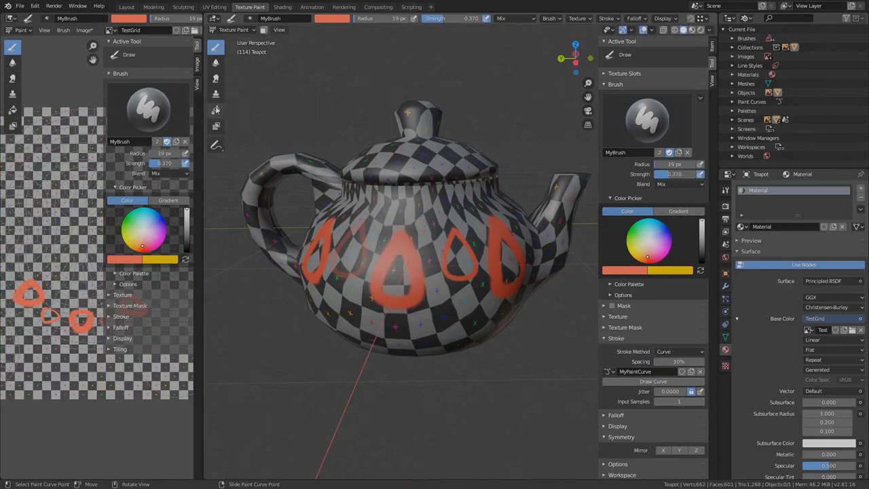
{"action": "mouse_move", "coordinate": [215, 111]}
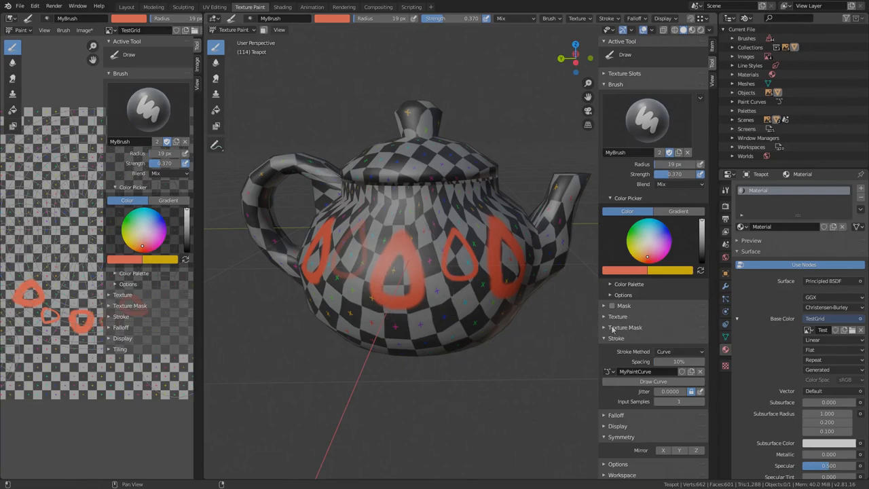
{"action": "mouse_move", "coordinate": [638, 345]}
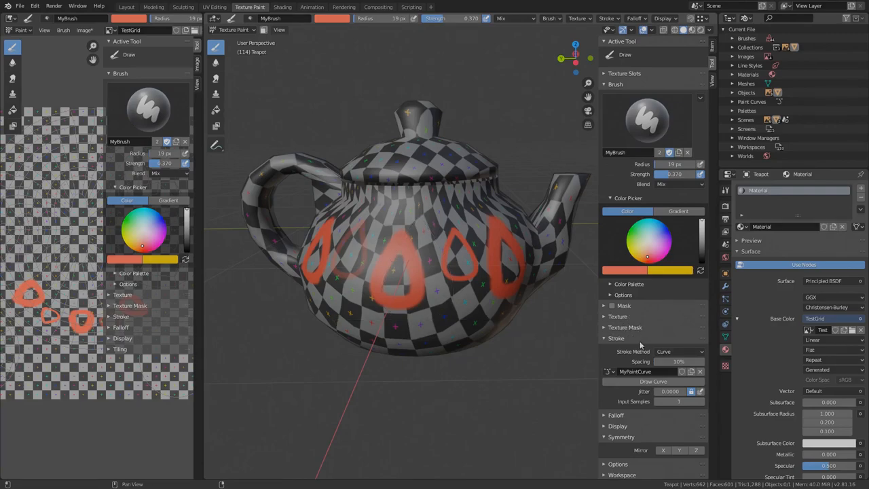
- Collapse Stroke, expand Texture and create a new brush texture MyBrushTexture
{"action": "left_click", "coordinate": [616, 337]}
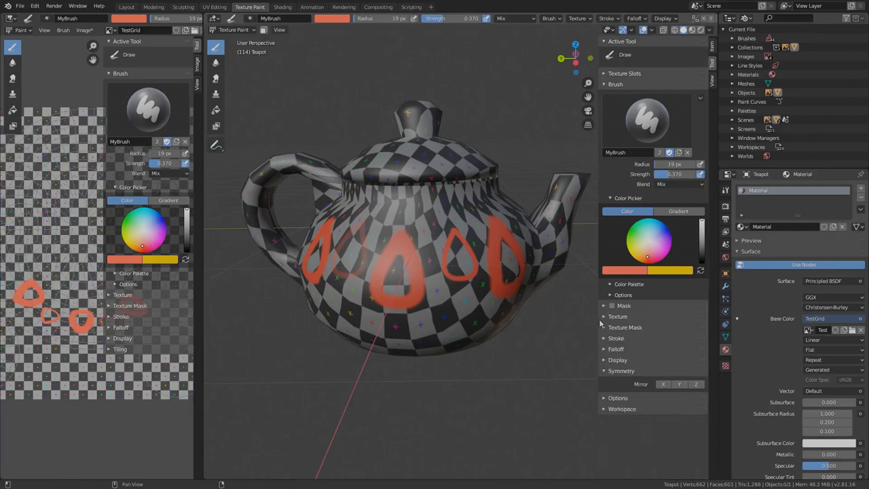
{"action": "left_click", "coordinate": [618, 231]}
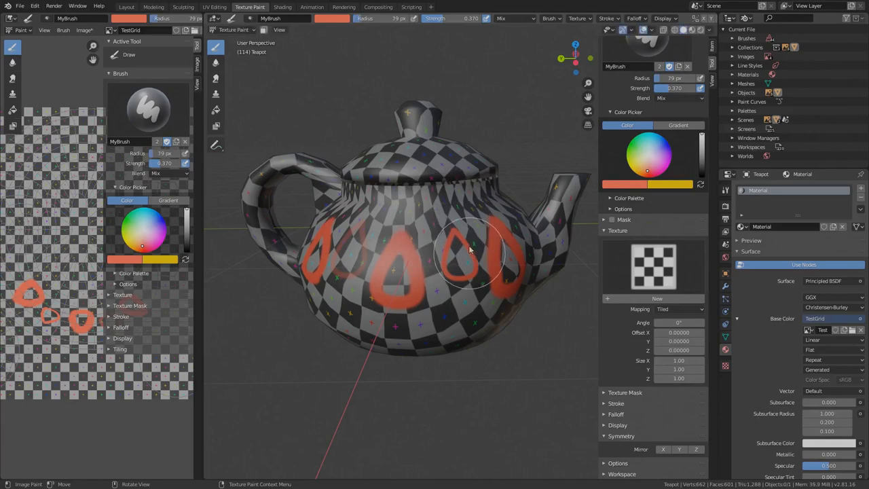
{"action": "left_click", "coordinate": [654, 265]}
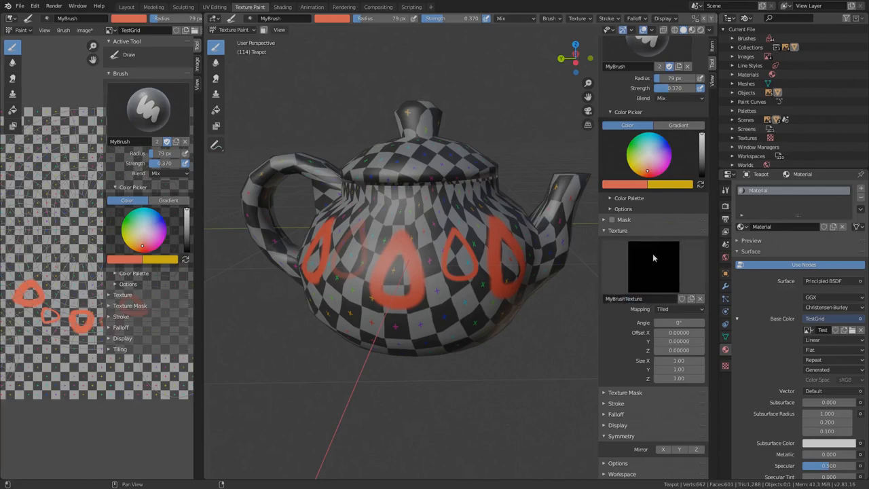
{"action": "mouse_move", "coordinate": [367, 236]}
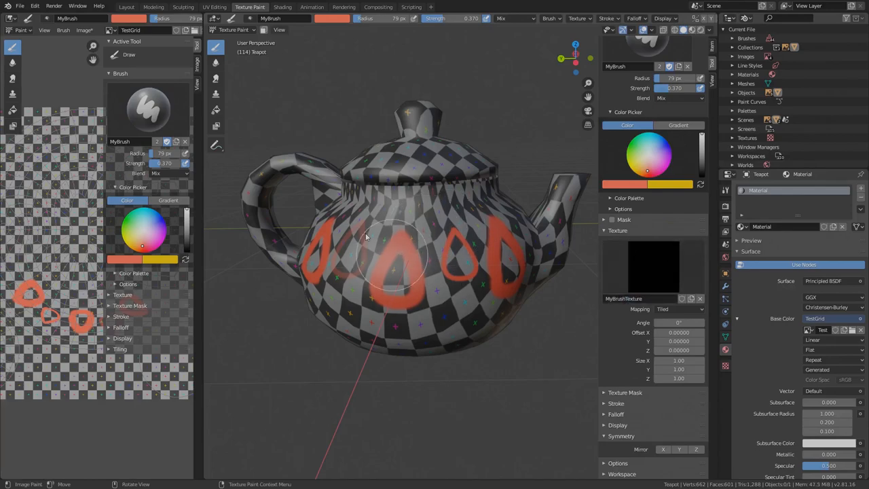
{"action": "mouse_move", "coordinate": [448, 260]}
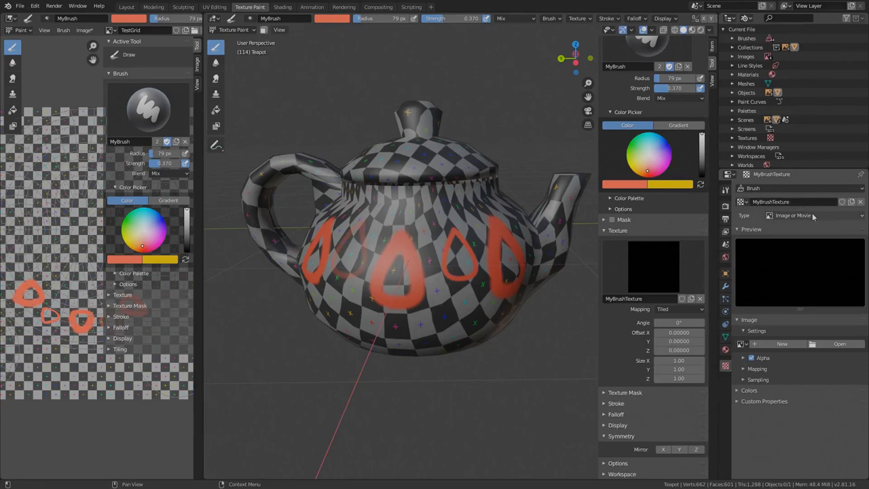
{"action": "mouse_move", "coordinate": [815, 216]}
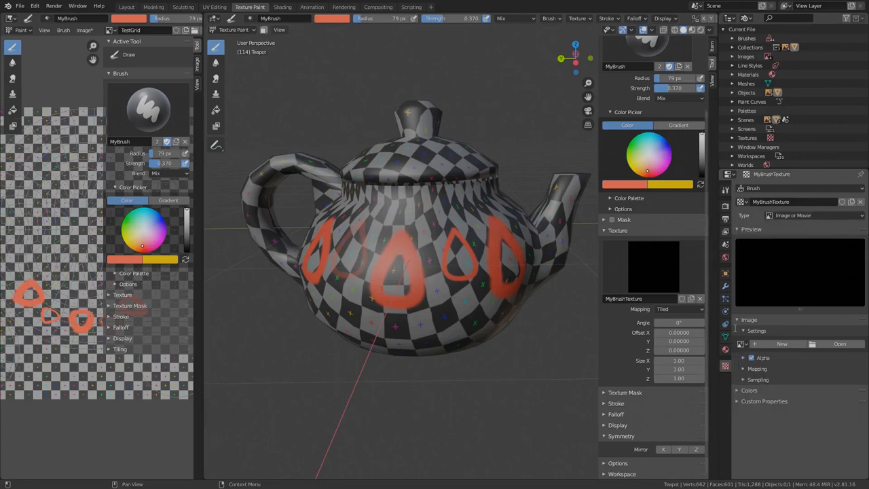
- Make MyBrushTexture a Clouds procedural texture
{"action": "left_click", "coordinate": [812, 214]}
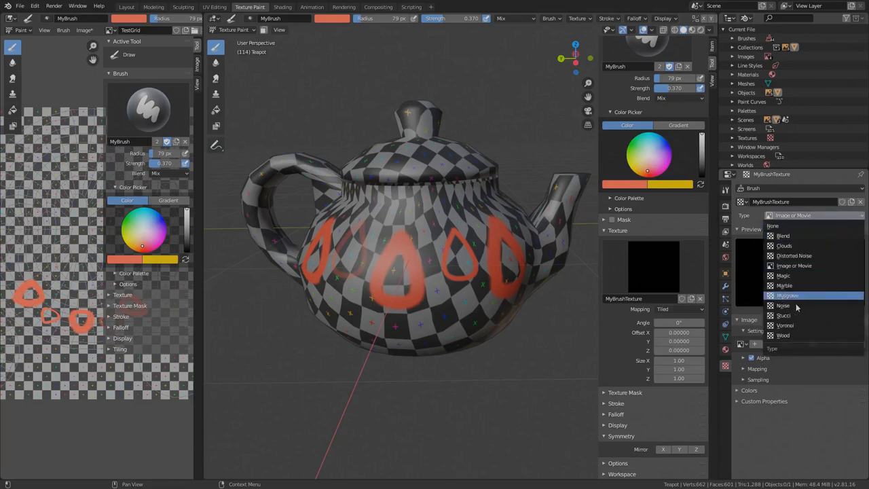
{"action": "mouse_move", "coordinate": [788, 245]}
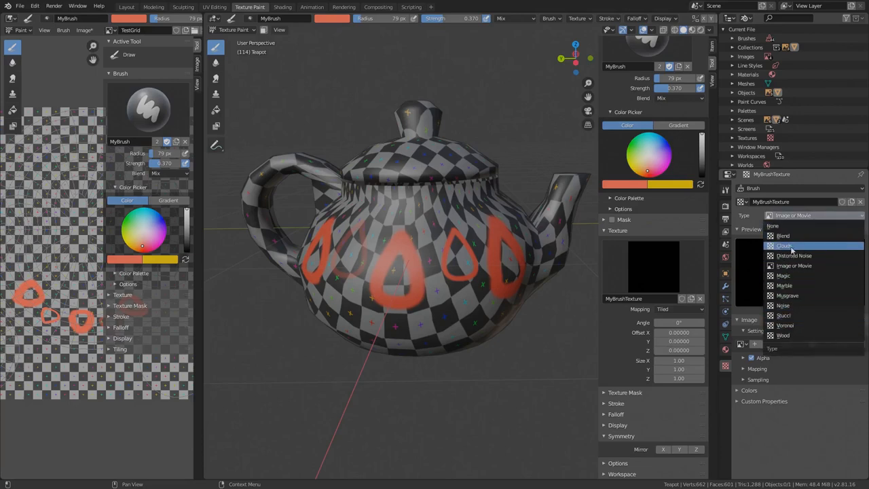
{"action": "mouse_move", "coordinate": [785, 246]}
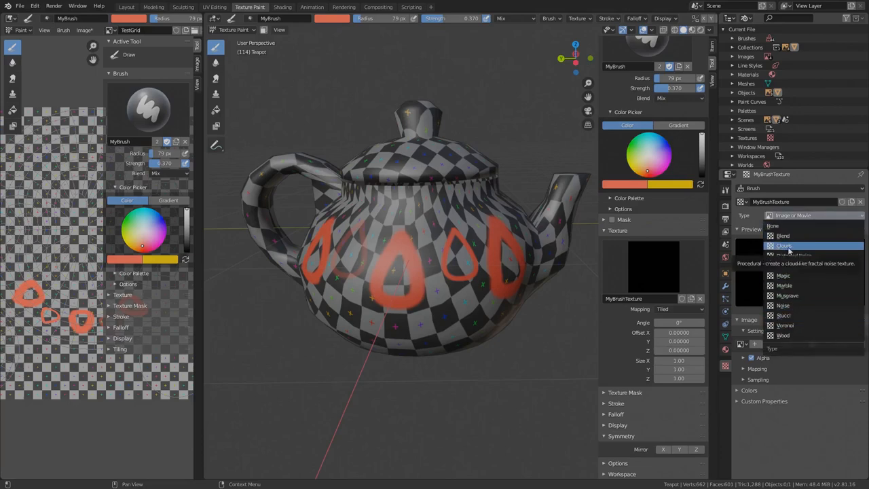
{"action": "left_click", "coordinate": [784, 245]}
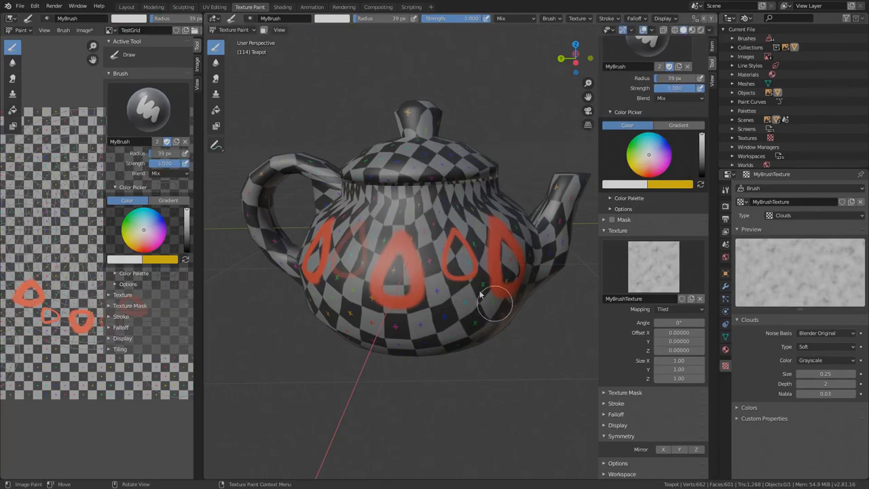
- Paint red cloud-textured dabs across the teapot body and nudge the texture's colour ramp
{"action": "left_click_drag", "start_coordinate": [496, 302], "coordinate": [468, 237]}
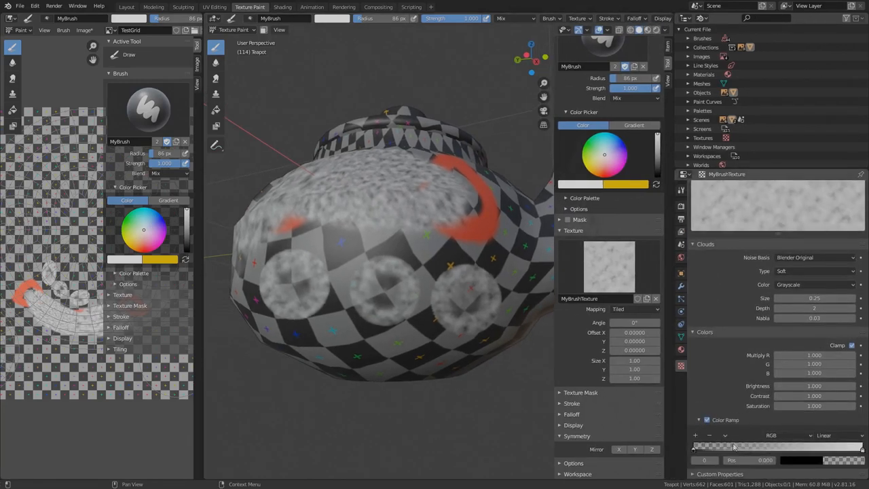
{"action": "left_click_drag", "start_coordinate": [733, 445], "coordinate": [695, 445]}
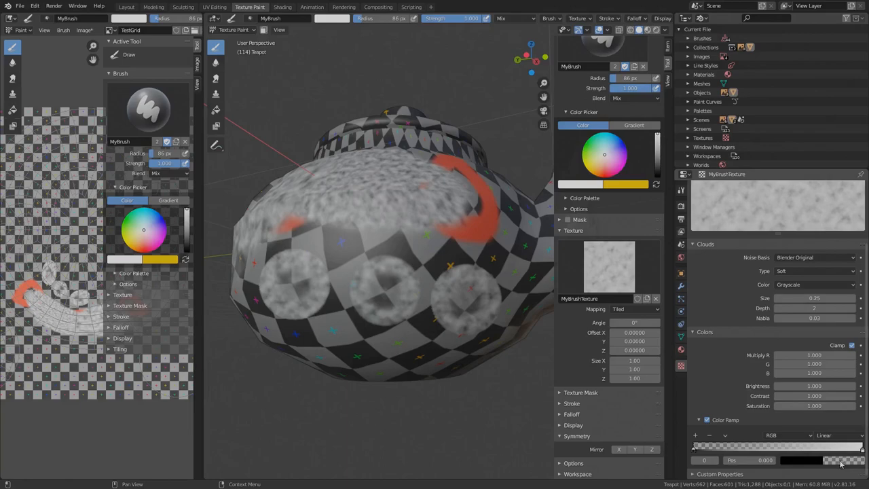
{"action": "mouse_move", "coordinate": [736, 373]}
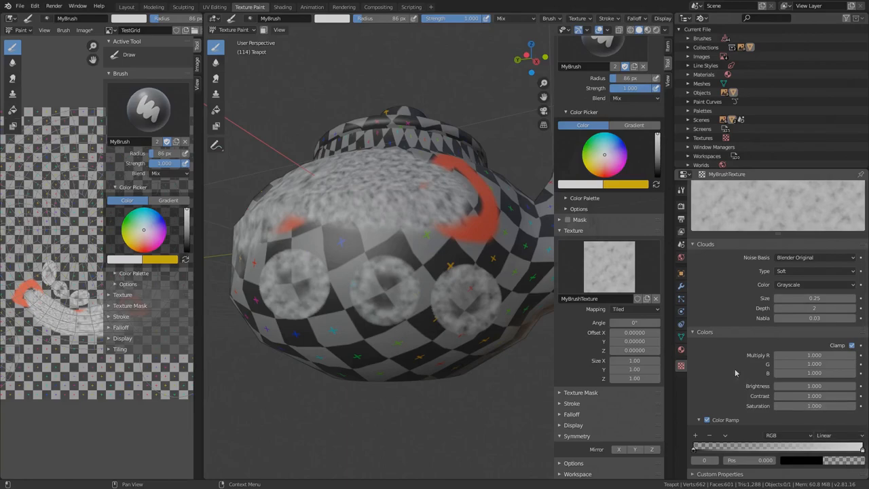
{"action": "mouse_move", "coordinate": [789, 203]}
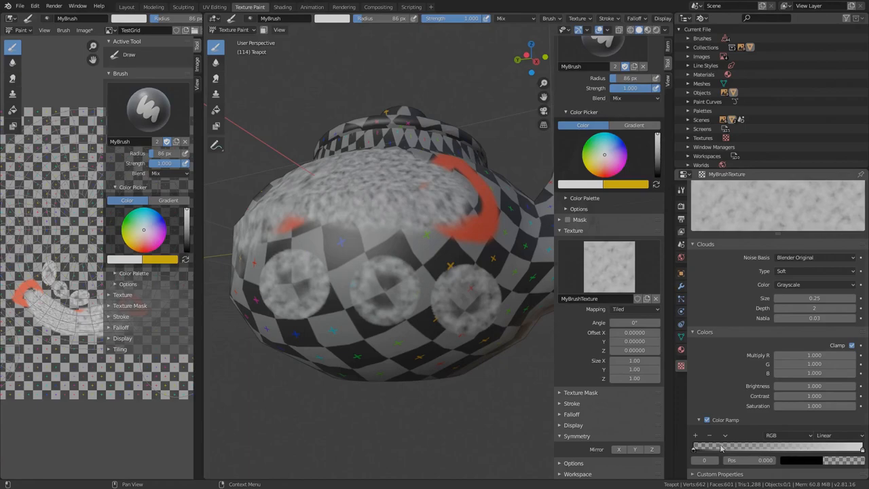
{"action": "mouse_move", "coordinate": [799, 461]}
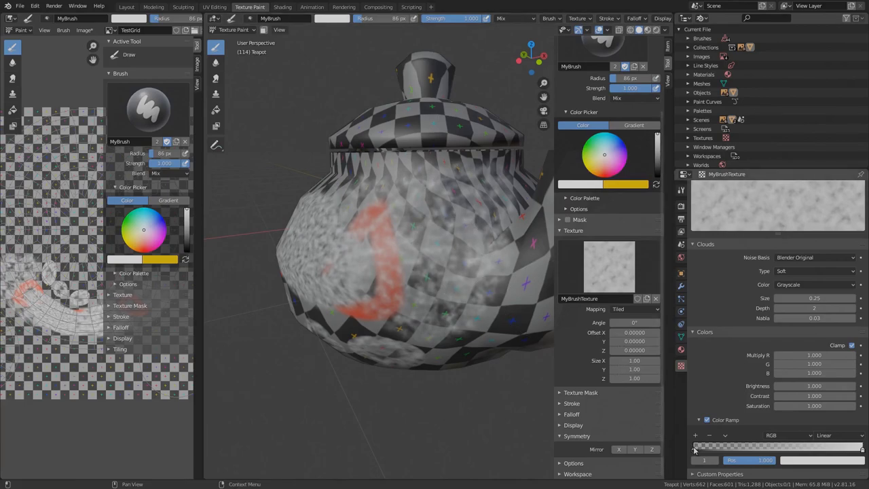
- Harden the cloud colour ramp into black-and-white blobs and paint the blotchy pattern over the teapot
{"action": "left_click_drag", "start_coordinate": [694, 448], "coordinate": [776, 448]}
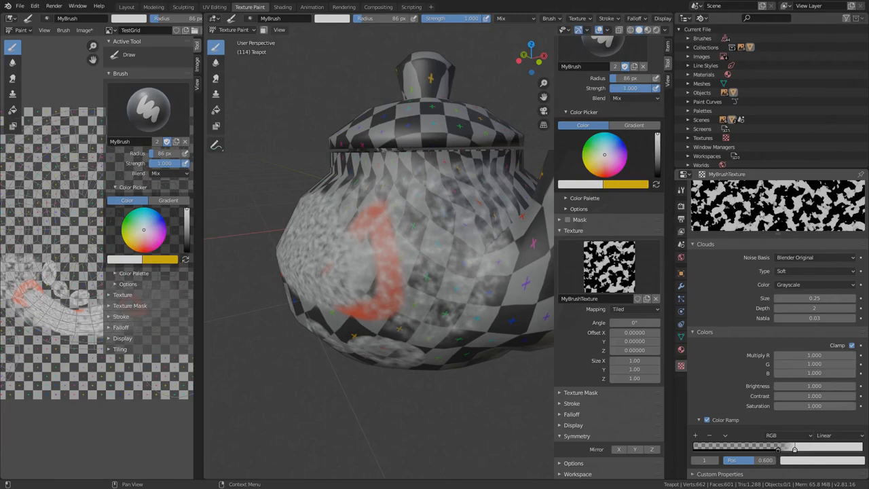
{"action": "left_click", "coordinate": [804, 459]}
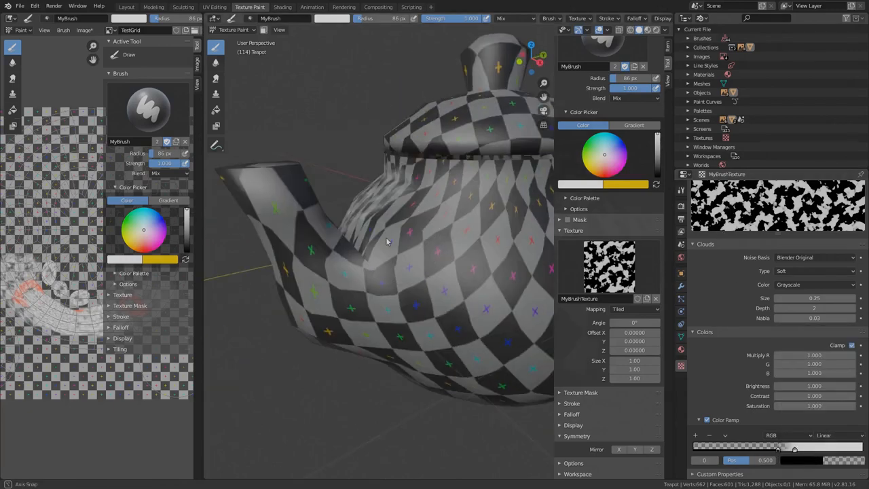
{"action": "left_click_drag", "start_coordinate": [387, 242], "coordinate": [382, 273]}
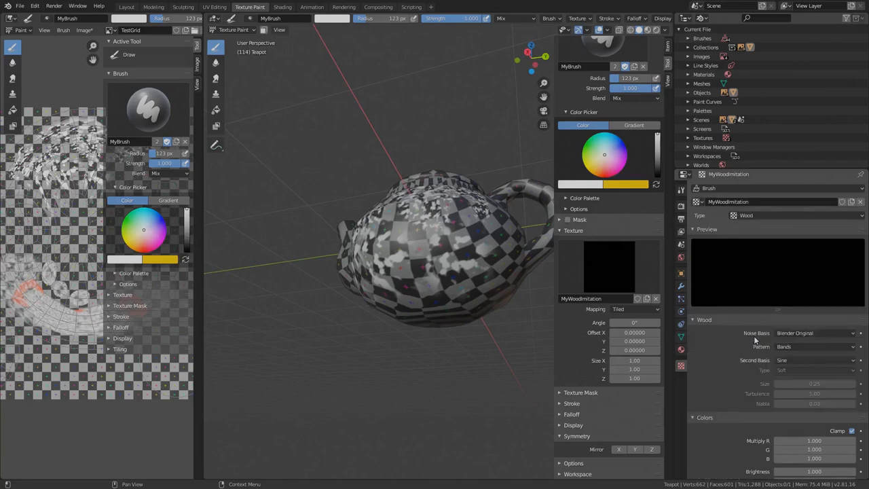
- Give the wood texture a Band Noise pattern with brown ramp colours
{"action": "left_click", "coordinate": [812, 346]}
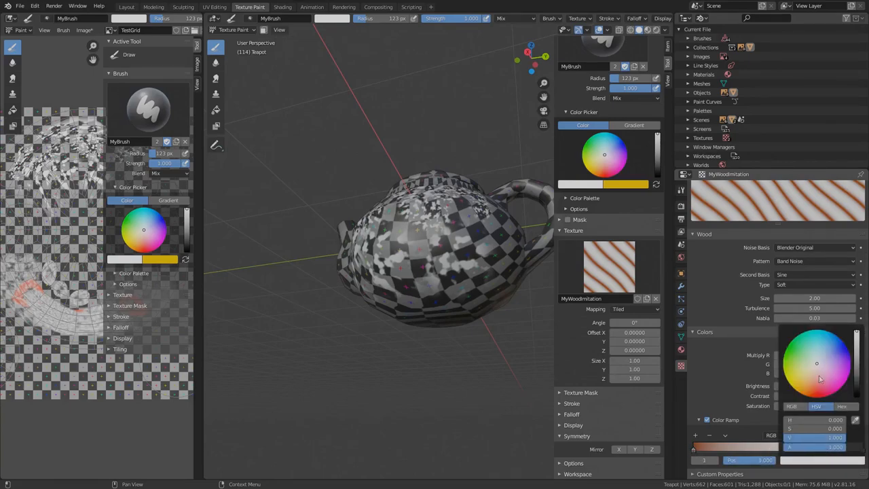
{"action": "left_click", "coordinate": [809, 383]}
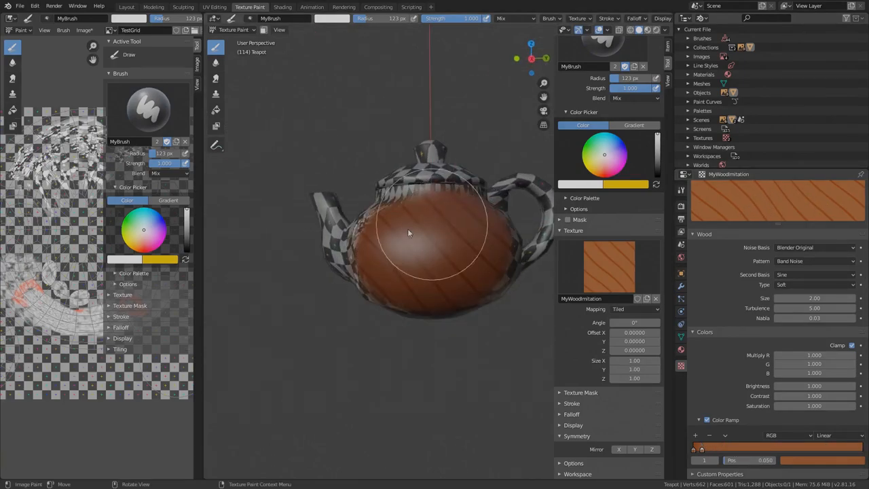
- Cover the whole teapot, lid and handle included, with wood-grain paint
{"action": "left_click_drag", "start_coordinate": [408, 233], "coordinate": [407, 190]}
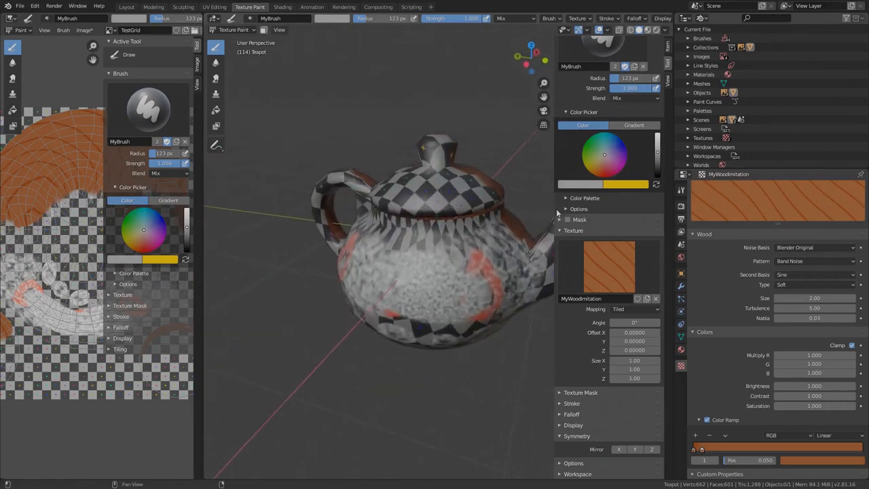
{"action": "left_click_drag", "start_coordinate": [441, 190], "coordinate": [496, 285]}
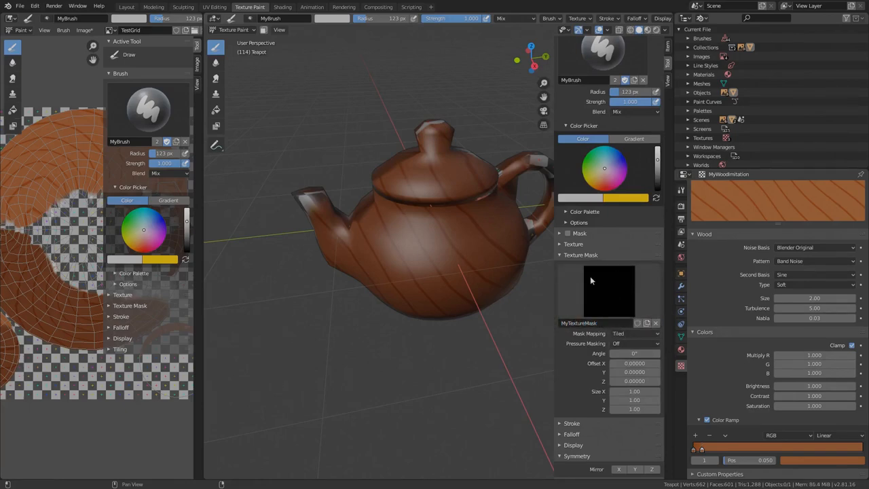
{"action": "mouse_move", "coordinate": [414, 214]}
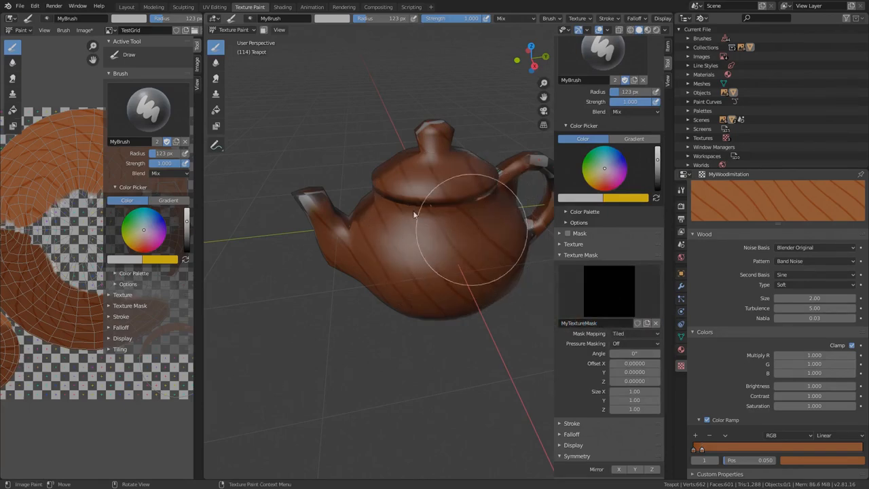
{"action": "left_click_drag", "start_coordinate": [414, 214], "coordinate": [396, 255]}
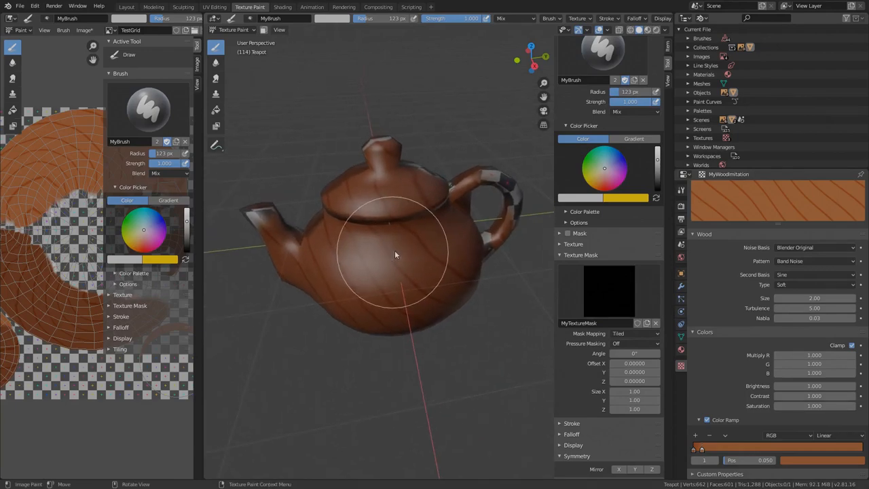
{"action": "left_click_drag", "start_coordinate": [396, 255], "coordinate": [435, 285]}
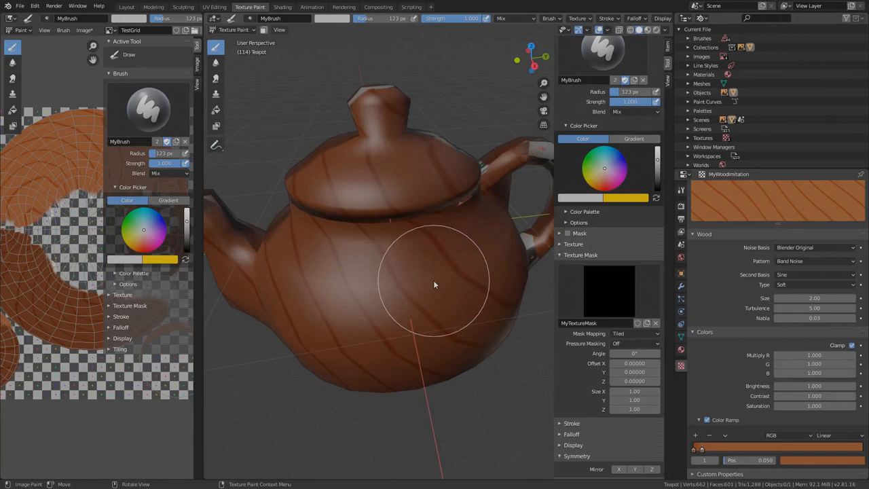
{"action": "mouse_move", "coordinate": [777, 196]}
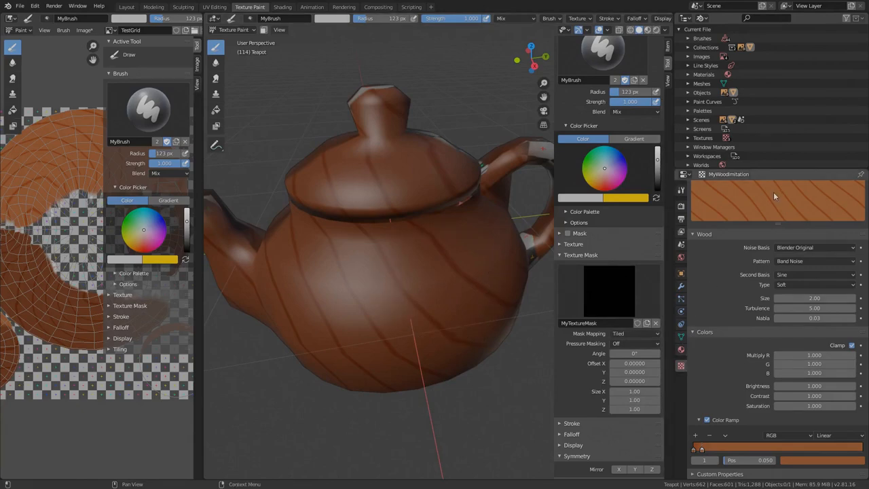
- Switch to editing the brush mask texture MyTextureMask and make it a Clouds texture
{"action": "left_click", "coordinate": [703, 173]}
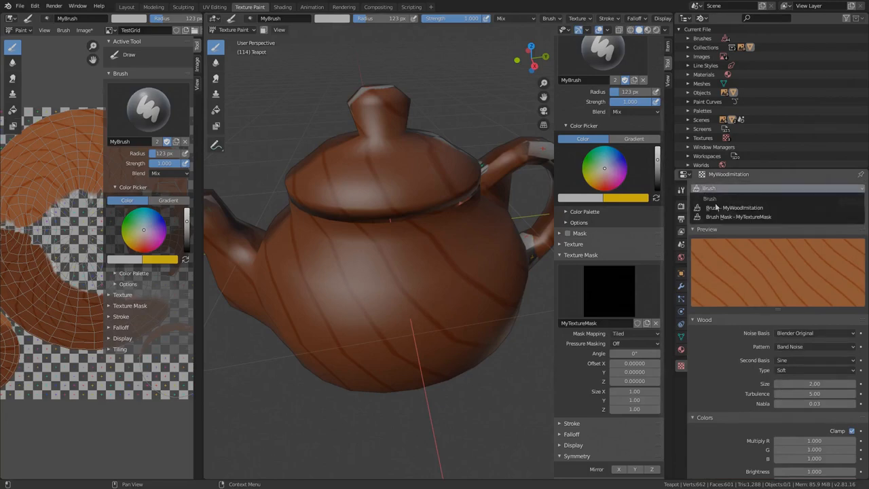
{"action": "left_click", "coordinate": [739, 218]}
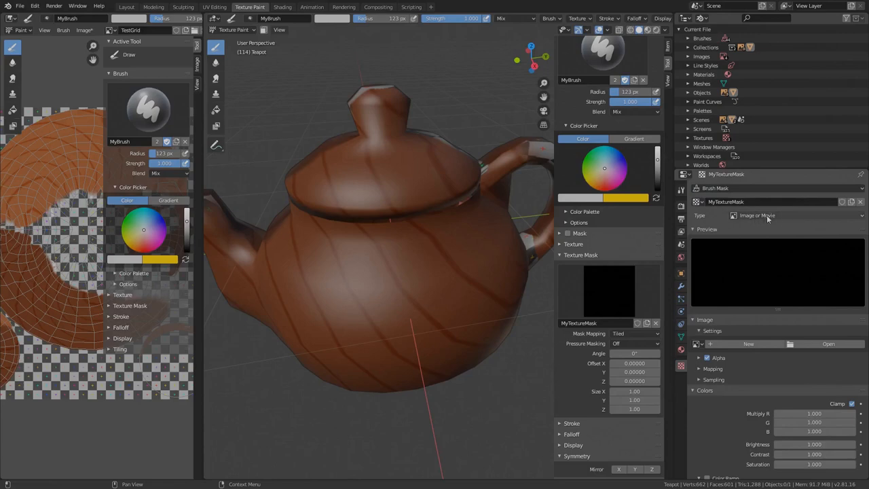
{"action": "left_click", "coordinate": [781, 214]}
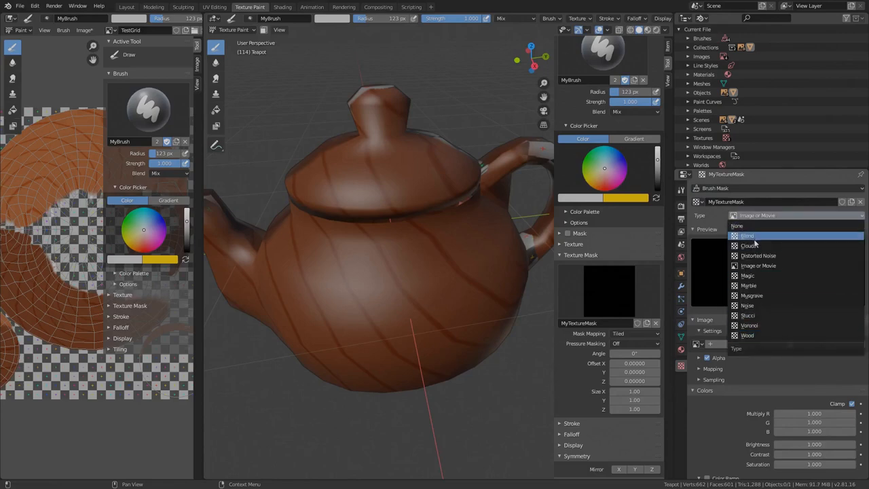
{"action": "left_click", "coordinate": [748, 244]}
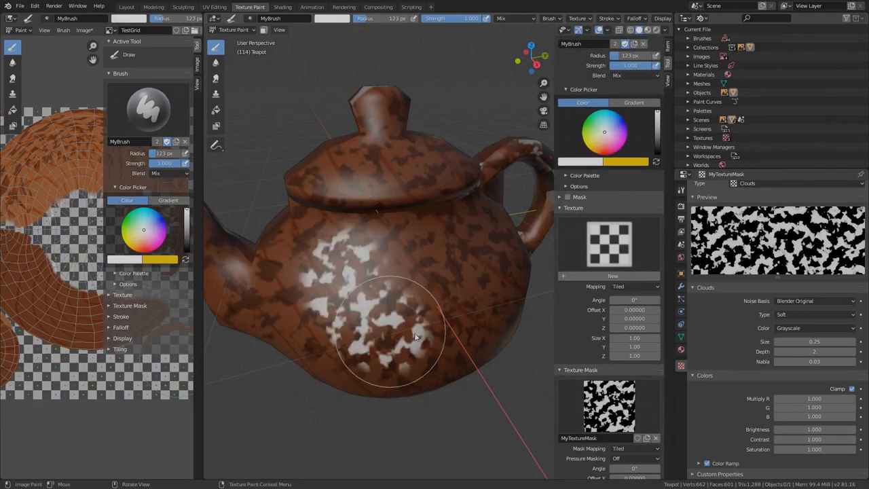
- Spread white cloud-masked spots over the whole teapot and switch the stroke method to Curve
{"action": "left_click_drag", "start_coordinate": [416, 337], "coordinate": [429, 298]}
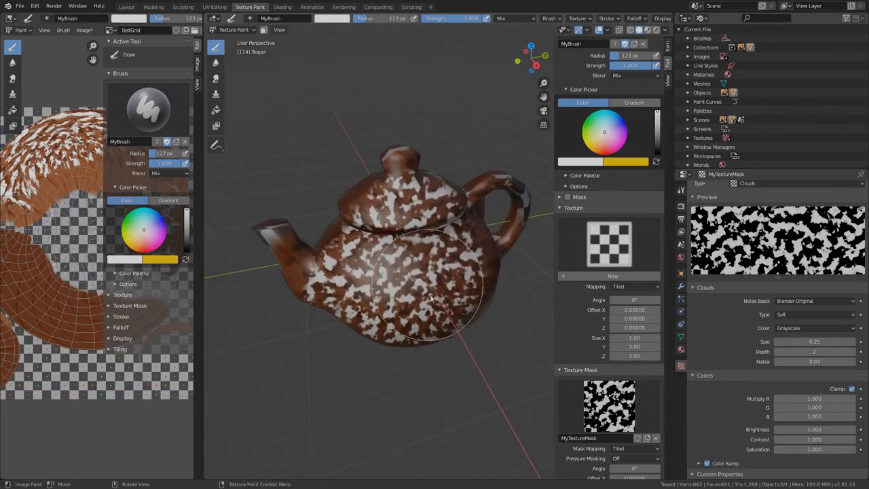
{"action": "mouse_move", "coordinate": [446, 350]}
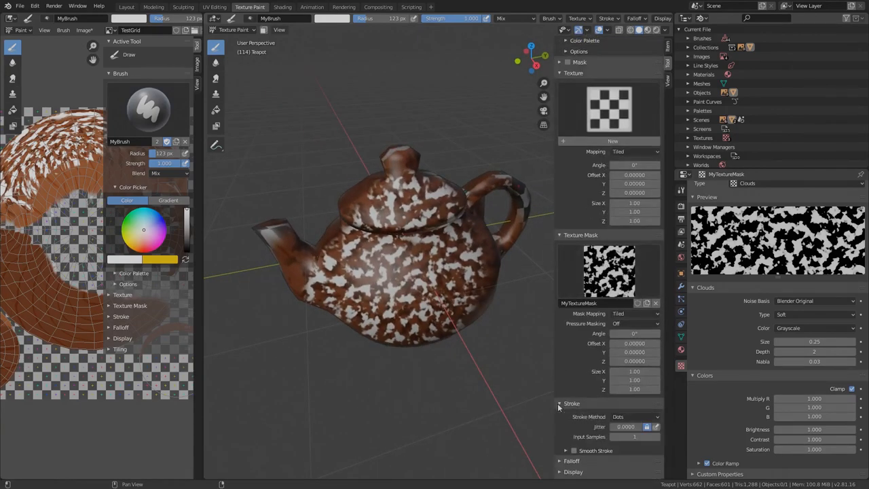
{"action": "left_click", "coordinate": [636, 415]}
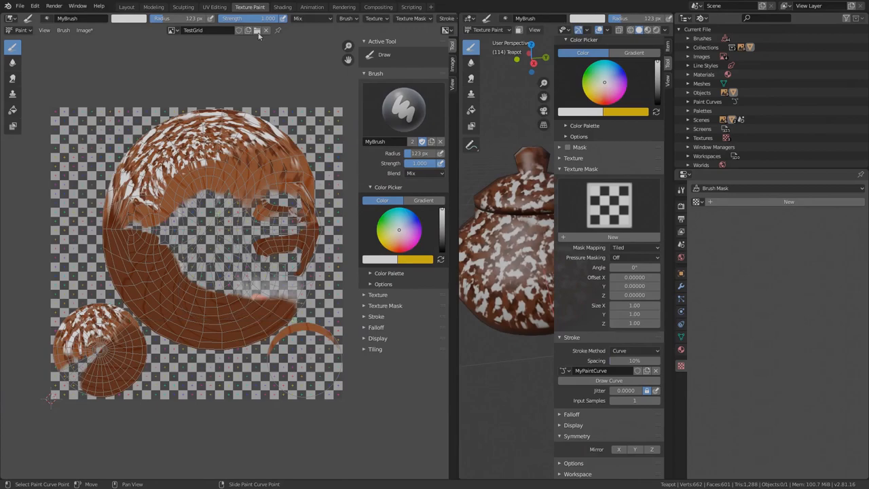
- Create black image MyCurveImage, shape the custom falloff curve, and draw a teardrop paint curve
{"action": "left_click", "coordinate": [256, 30]}
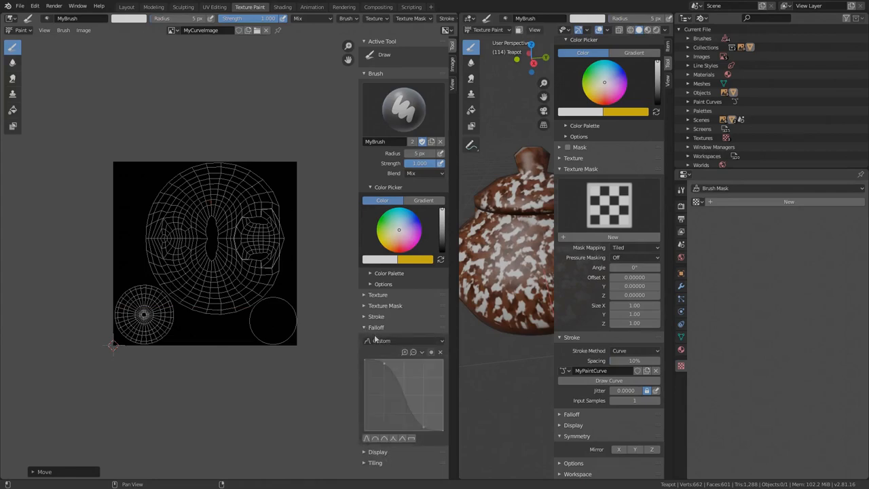
{"action": "left_click", "coordinate": [410, 437]}
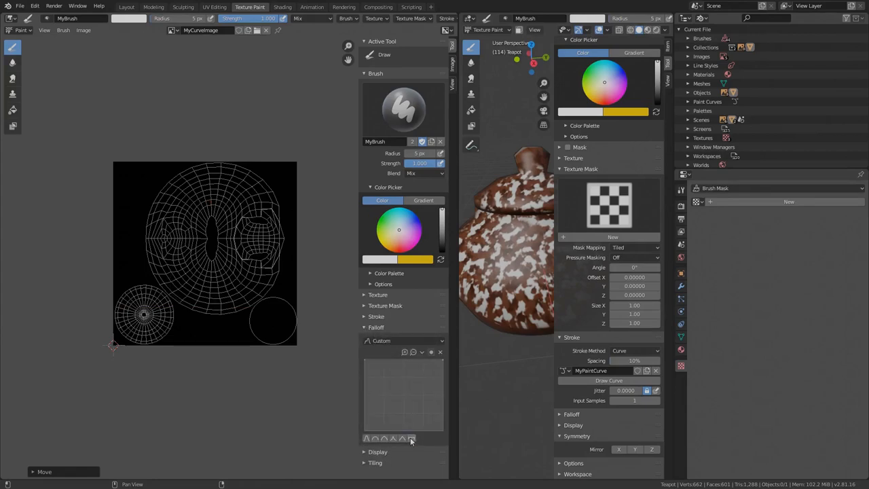
{"action": "left_click", "coordinate": [220, 261]}
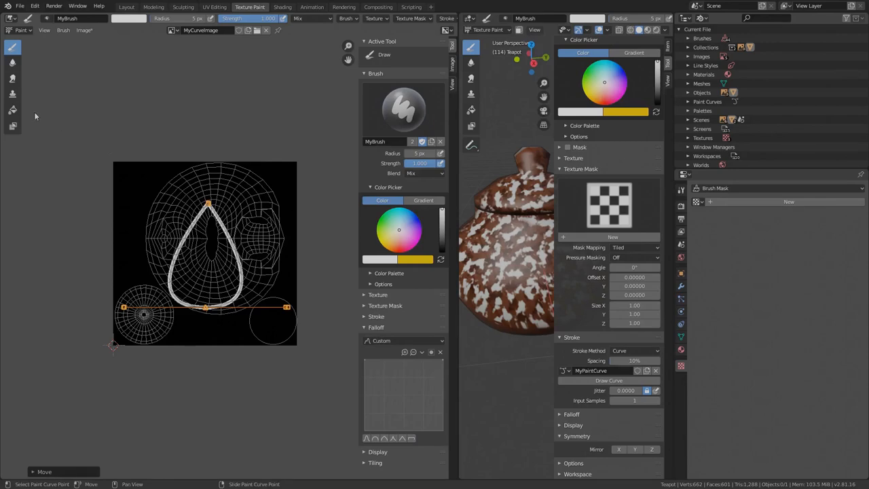
- Fill the teardrop curve solid white on MyCurveImage, then return to the curve-stroke brush
{"action": "left_click", "coordinate": [12, 110]}
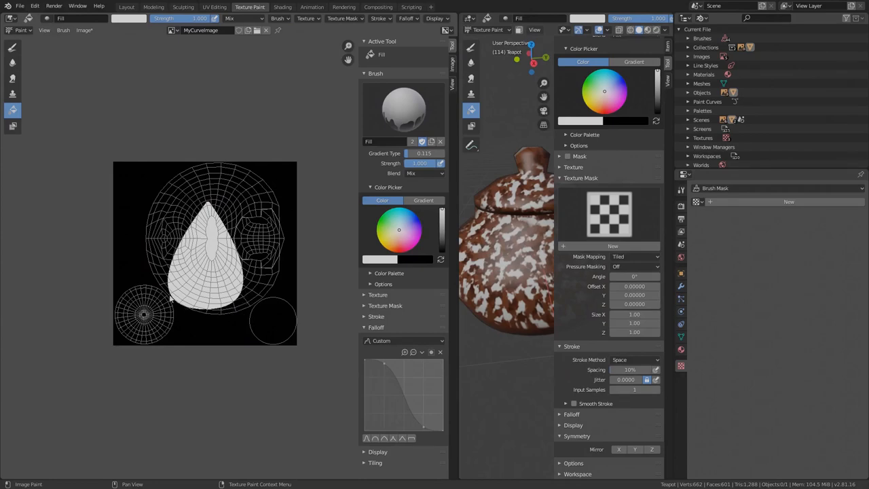
{"action": "mouse_move", "coordinate": [162, 125]}
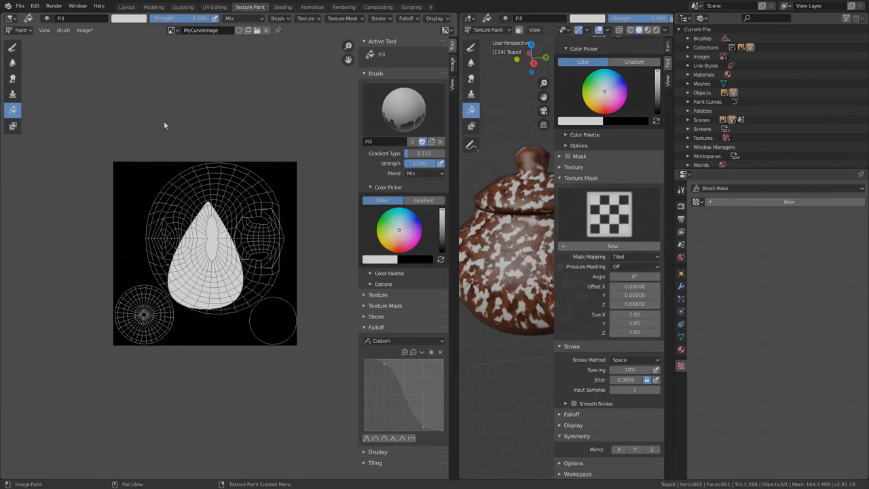
{"action": "left_click", "coordinate": [12, 46]}
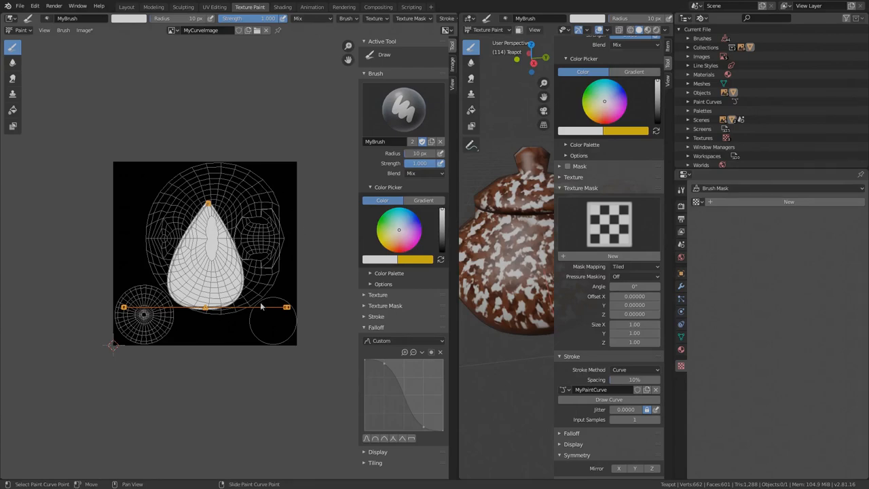
{"action": "mouse_move", "coordinate": [307, 220]}
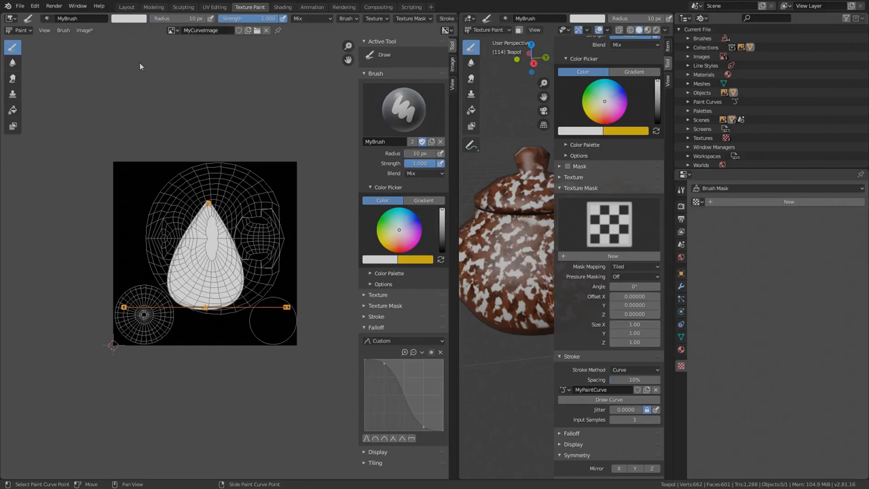
- Save MyCurveImage via Save As and restore the large 3D viewport layout with the teapot
{"action": "left_click", "coordinate": [84, 30]}
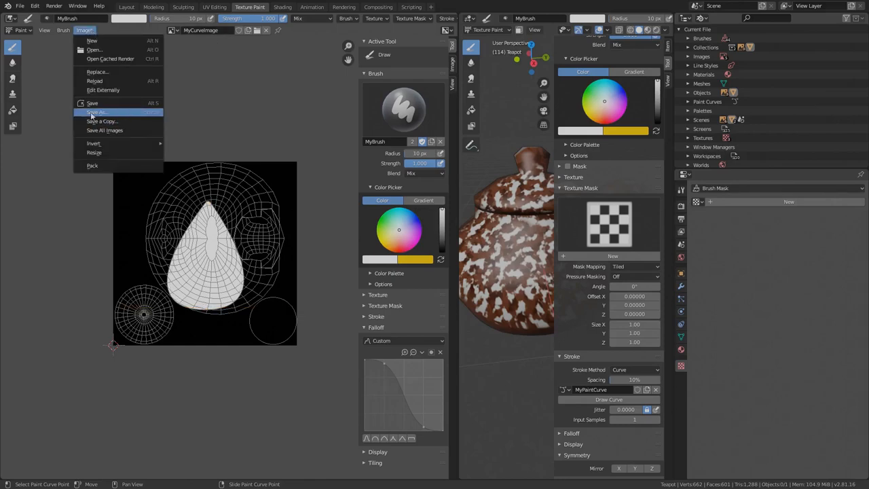
{"action": "mouse_move", "coordinate": [95, 112]}
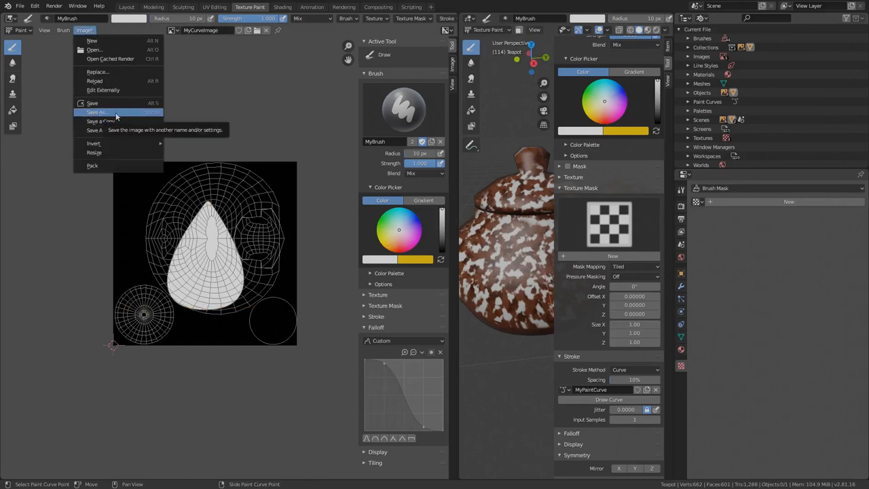
{"action": "mouse_move", "coordinate": [103, 130]}
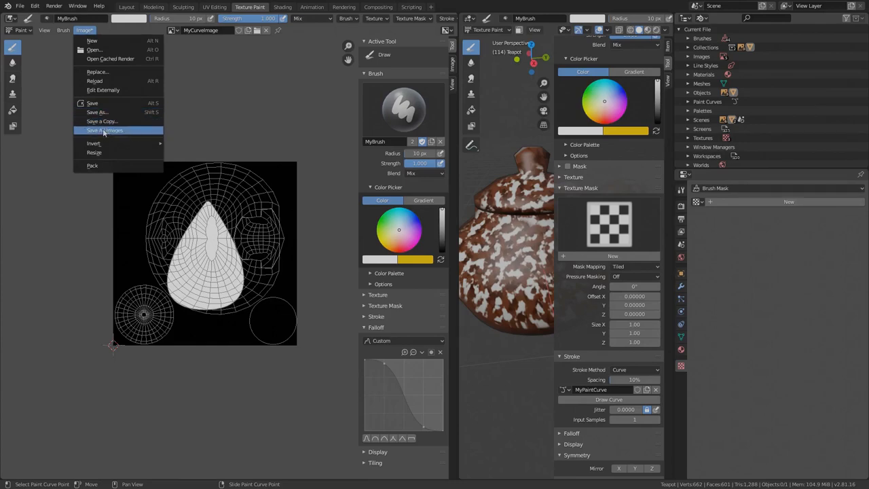
{"action": "mouse_move", "coordinate": [103, 131]}
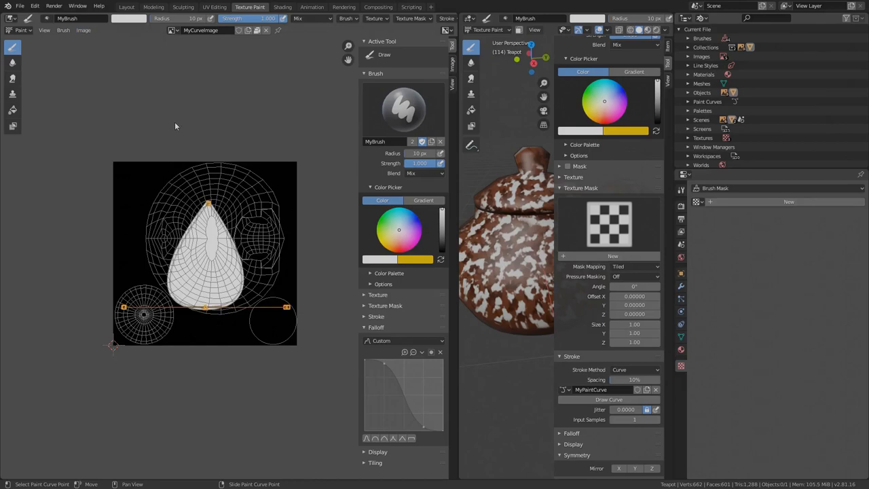
{"action": "left_click", "coordinate": [200, 30]}
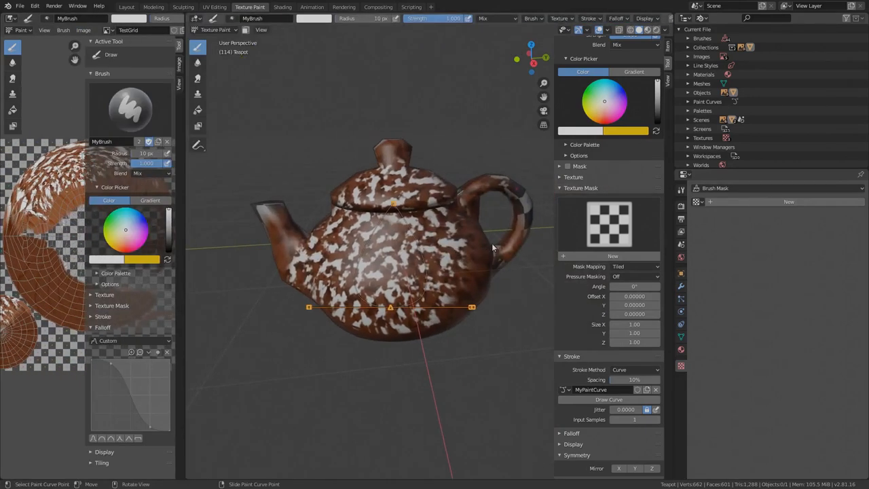
- Create brush mask texture MyCurveMask as an Image texture using the teardrop MyCurveImage
{"action": "left_click", "coordinate": [681, 173]}
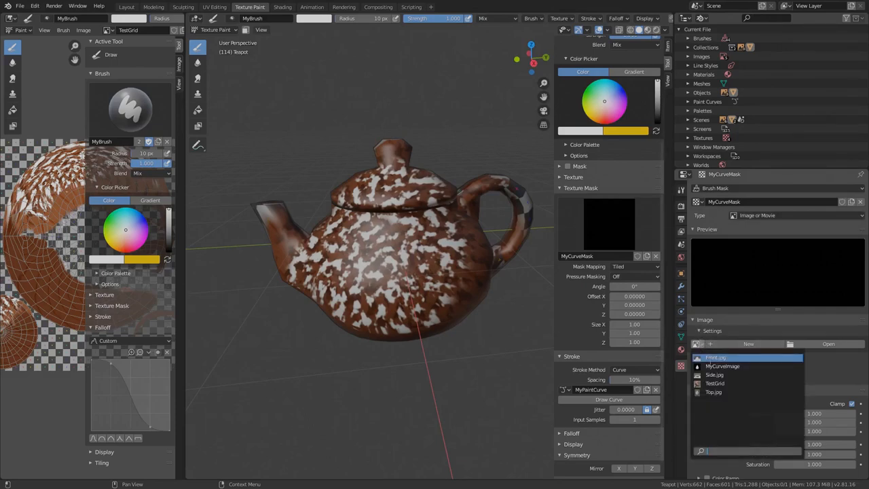
{"action": "left_click", "coordinate": [722, 366]}
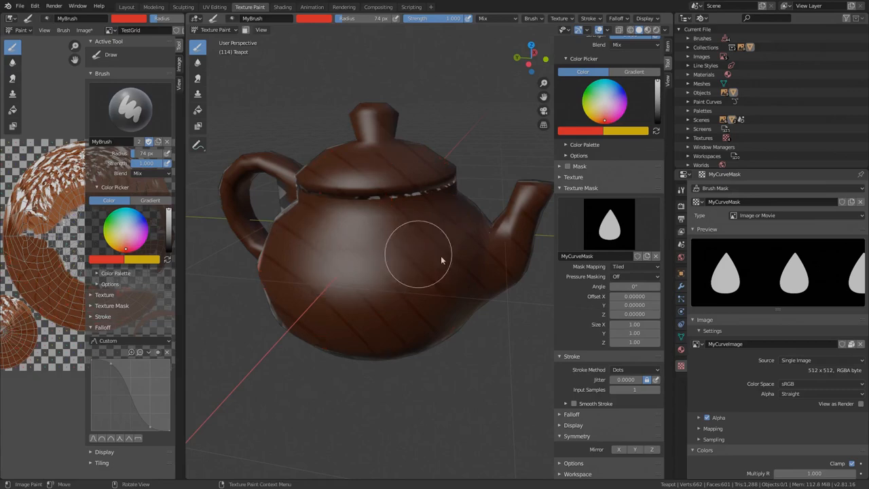
- Set mask mapping to View Plane and stamp rows of red teardrops across the teapot body
{"action": "left_click", "coordinate": [635, 266]}
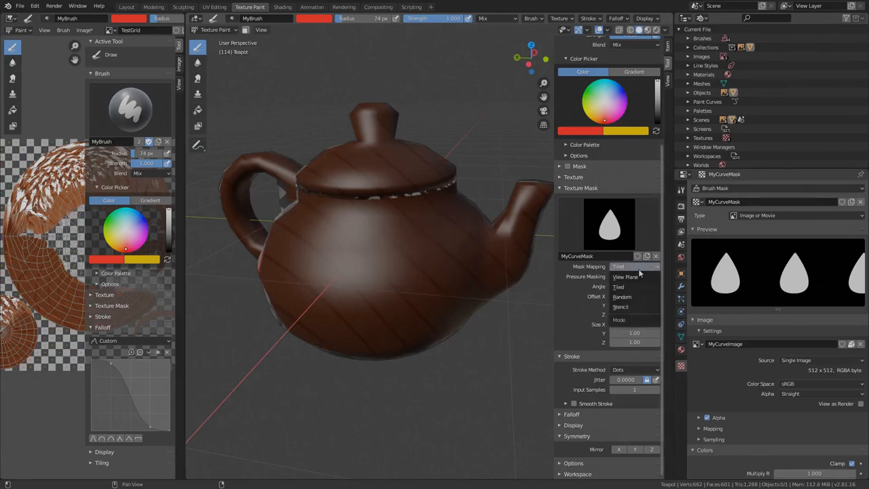
{"action": "left_click", "coordinate": [635, 266]}
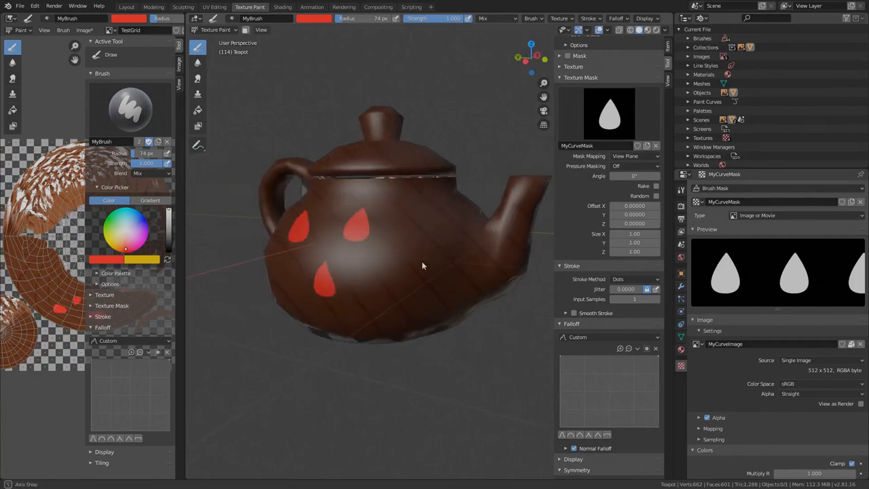
{"action": "left_click_drag", "start_coordinate": [420, 264], "coordinate": [374, 296]}
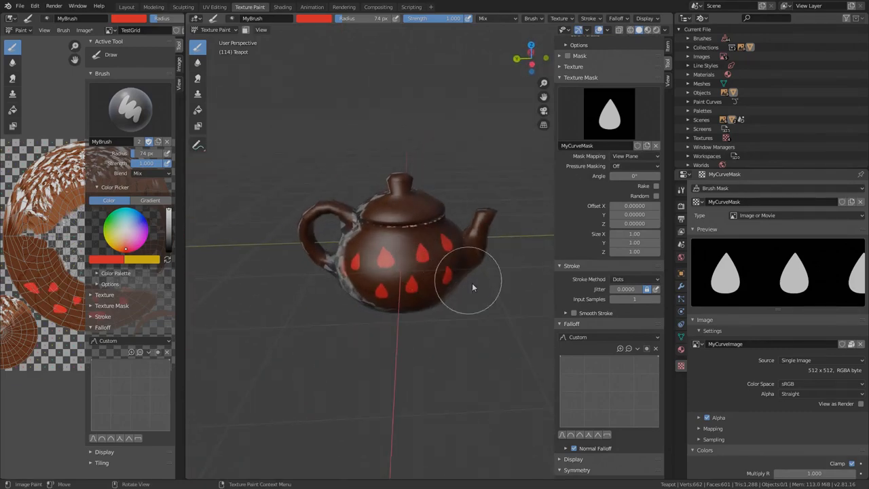
{"action": "left_click_drag", "start_coordinate": [472, 285], "coordinate": [451, 220]}
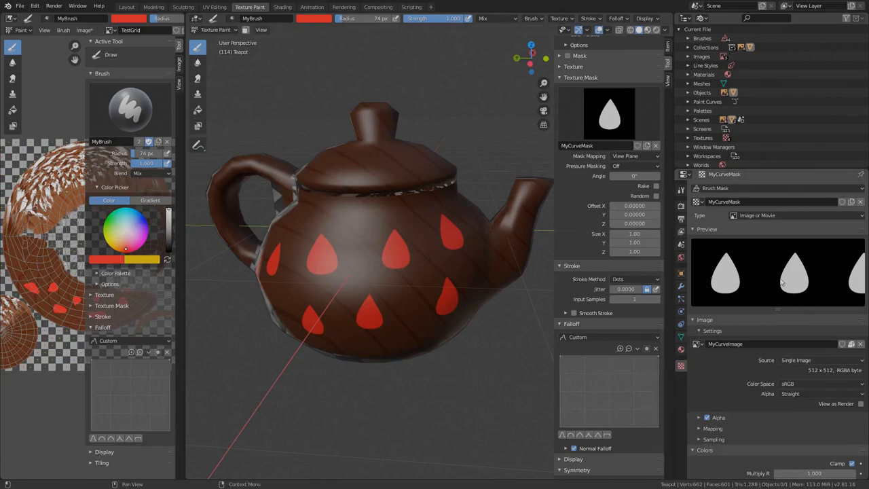
{"action": "left_click", "coordinate": [703, 19]}
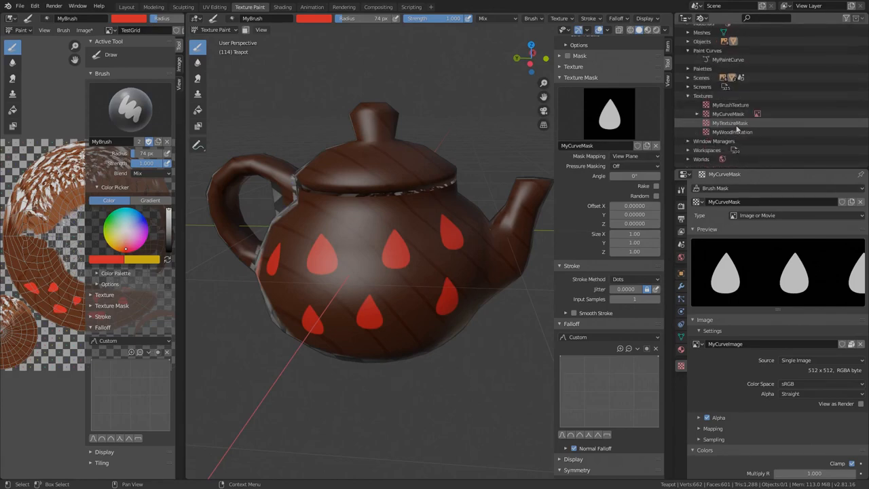
{"action": "mouse_move", "coordinate": [407, 187]}
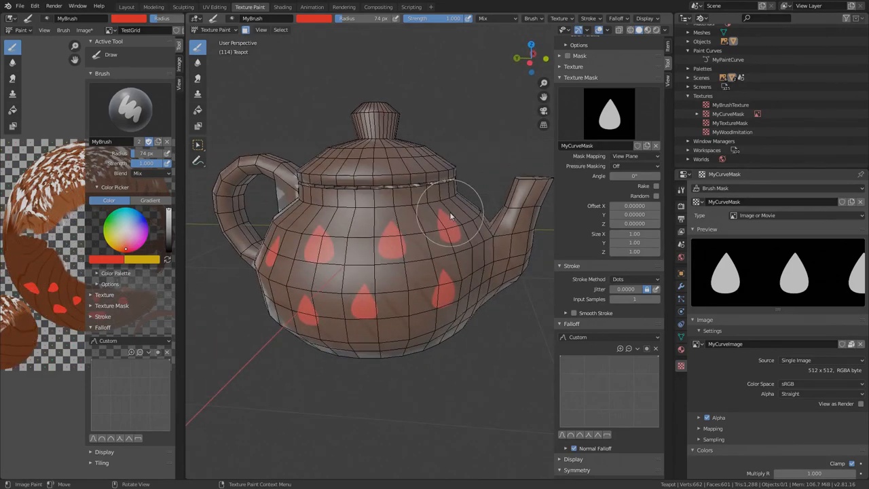
- Paint a solid red band over the selected body faces, then return to painting with the lid selected
{"action": "left_click_drag", "start_coordinate": [451, 216], "coordinate": [301, 280]}
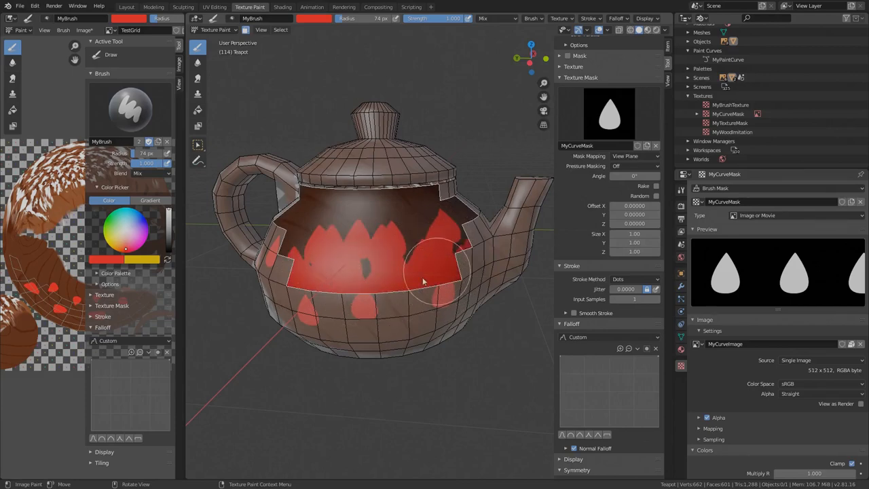
{"action": "left_click_drag", "start_coordinate": [421, 281], "coordinate": [410, 228]}
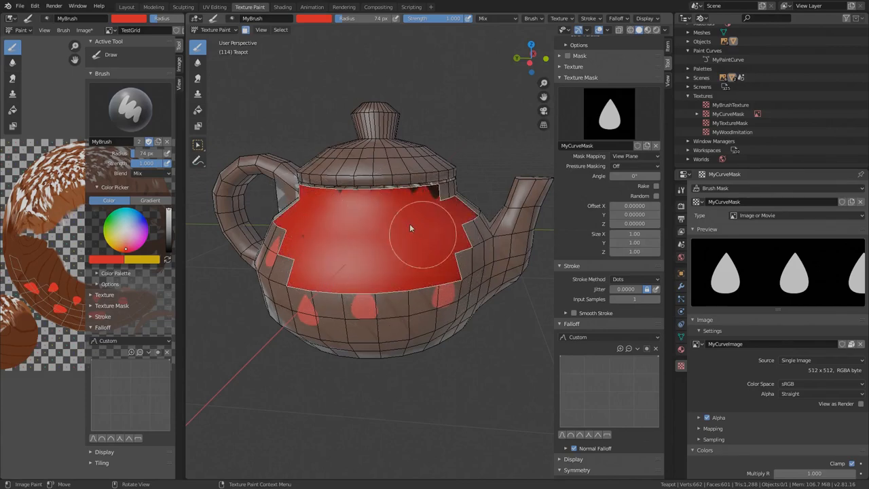
{"action": "left_click_drag", "start_coordinate": [408, 237], "coordinate": [363, 255]}
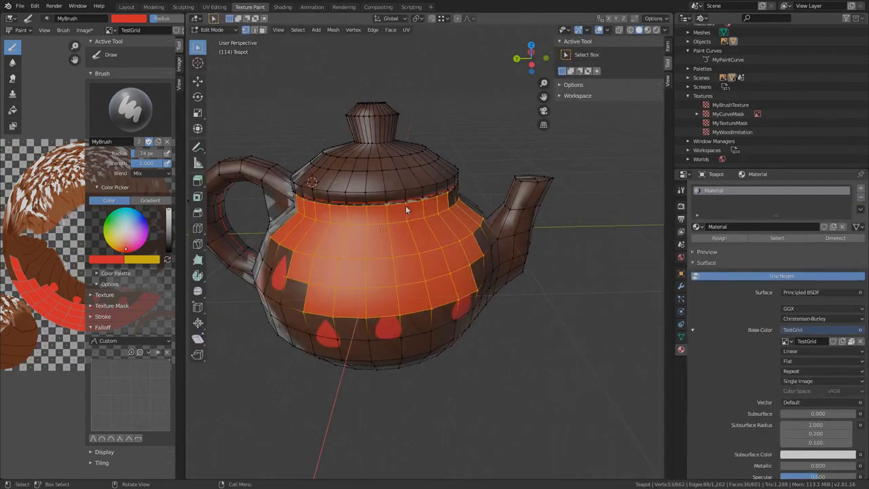
{"action": "mouse_move", "coordinate": [380, 153]}
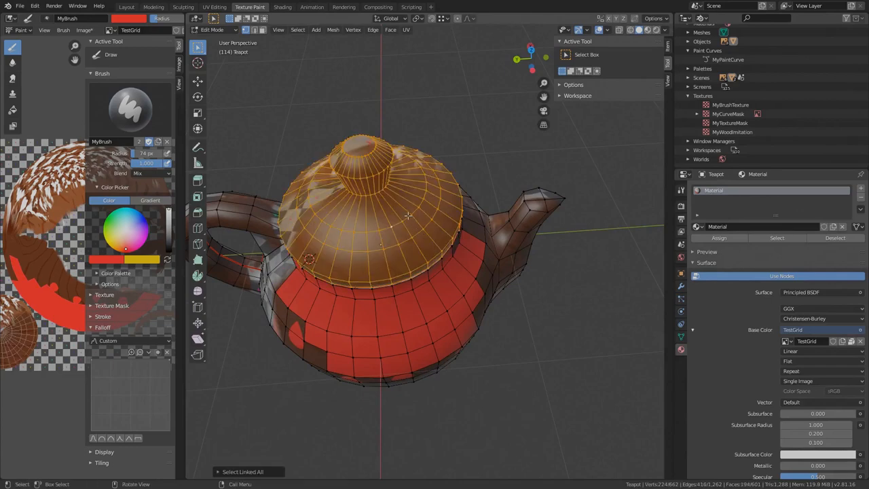
{"action": "left_click", "coordinate": [218, 29]}
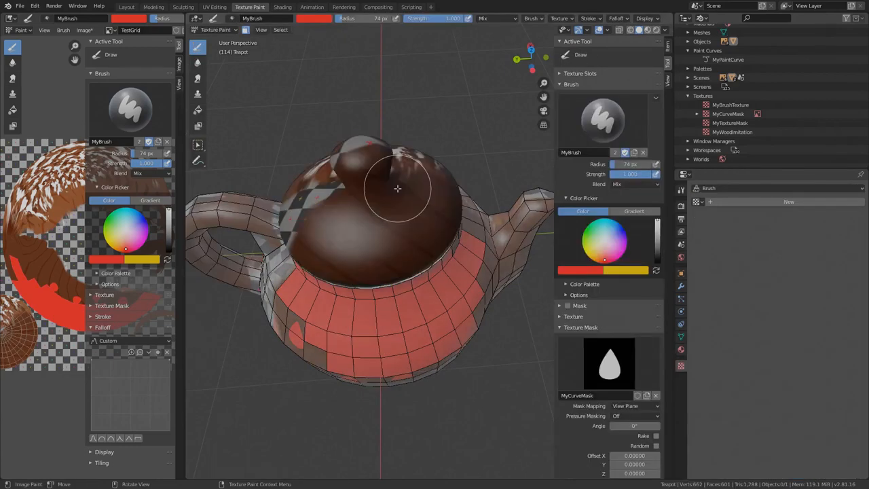
- Paint the teapot lid solid red on all sides to match the body band
{"action": "left_click_drag", "start_coordinate": [396, 187], "coordinate": [414, 188]}
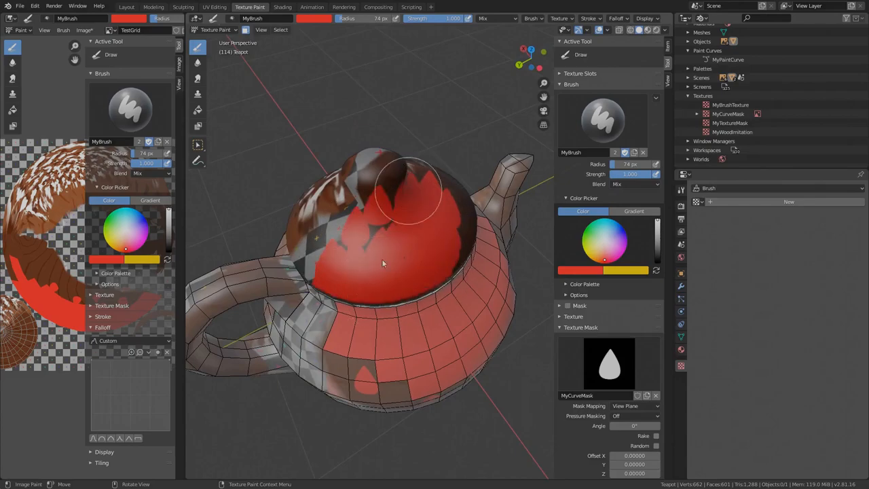
{"action": "left_click_drag", "start_coordinate": [382, 263], "coordinate": [400, 291]}
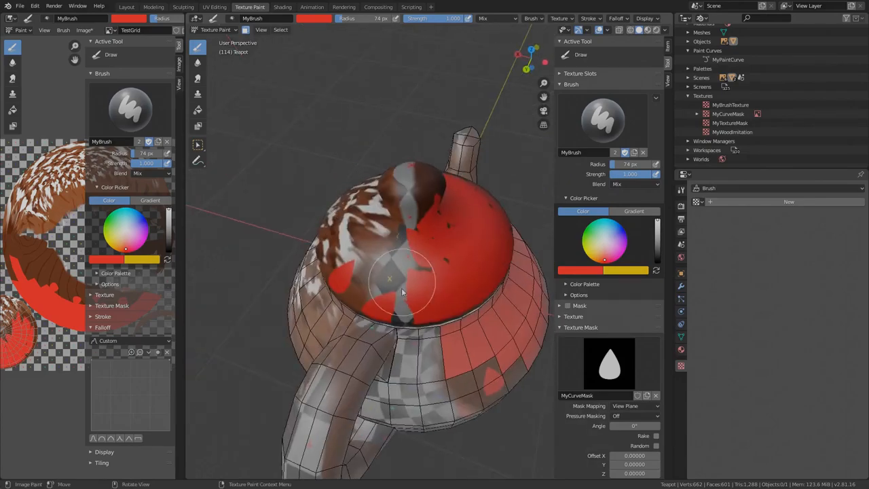
{"action": "left_click_drag", "start_coordinate": [400, 292], "coordinate": [410, 255]}
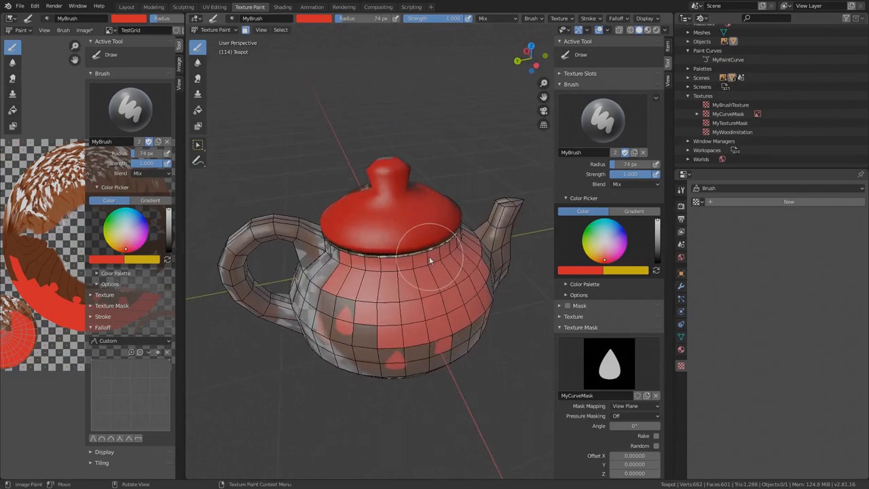
{"action": "mouse_move", "coordinate": [489, 152]}
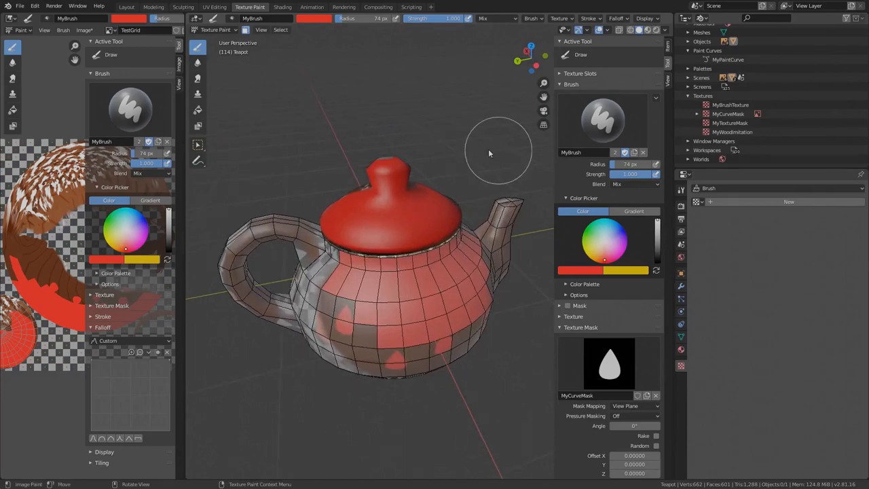